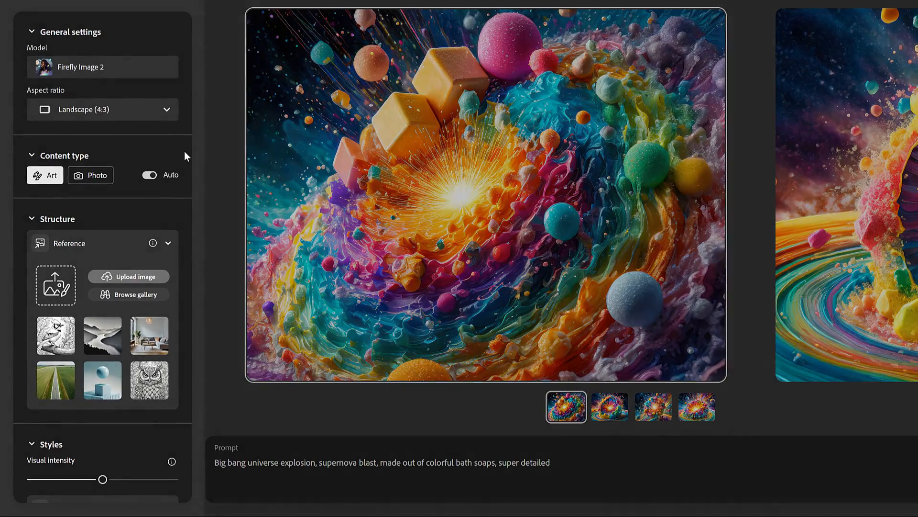
Try the Visual intensity slider from minimum to maximum and return it to its default level.
scroll("down", 3)
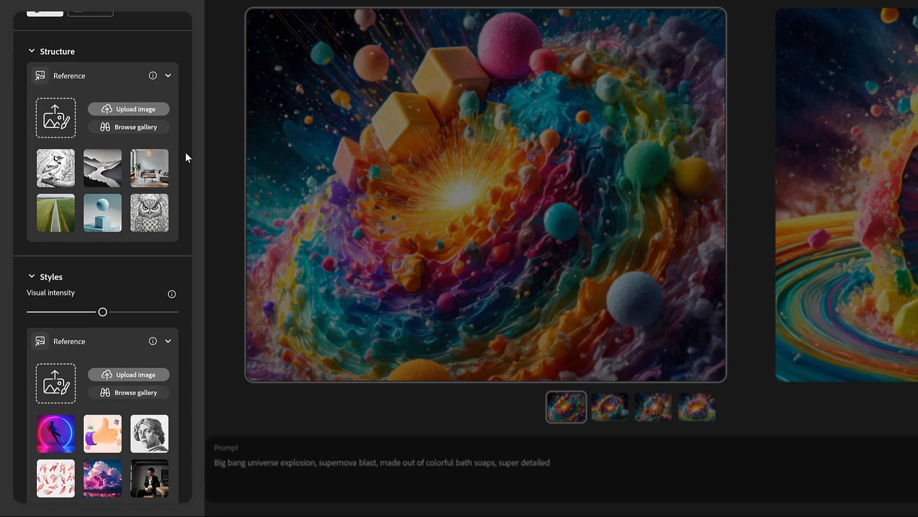
scroll("down", 3)
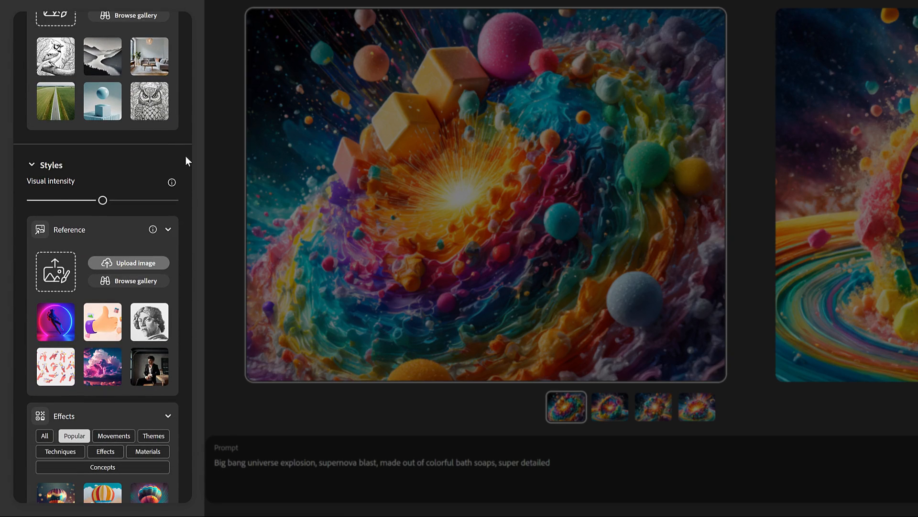
scroll("down", 3)
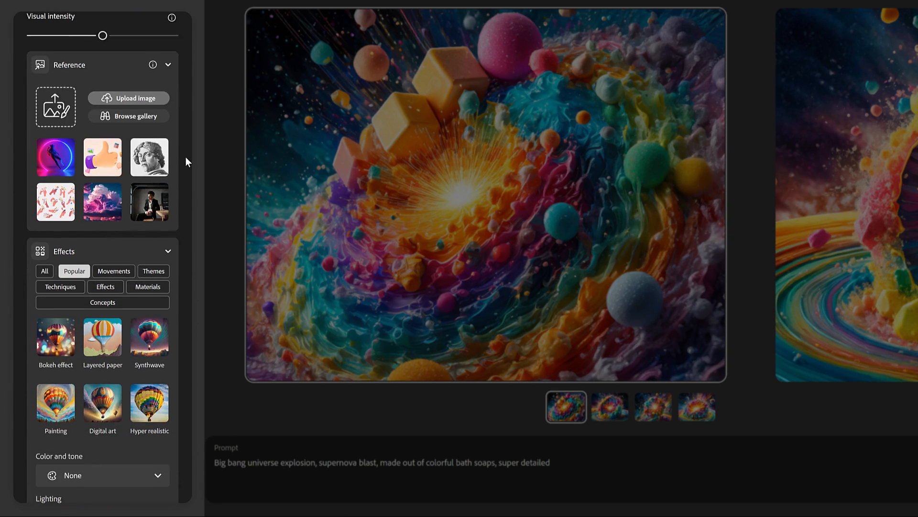
scroll("down", 3)
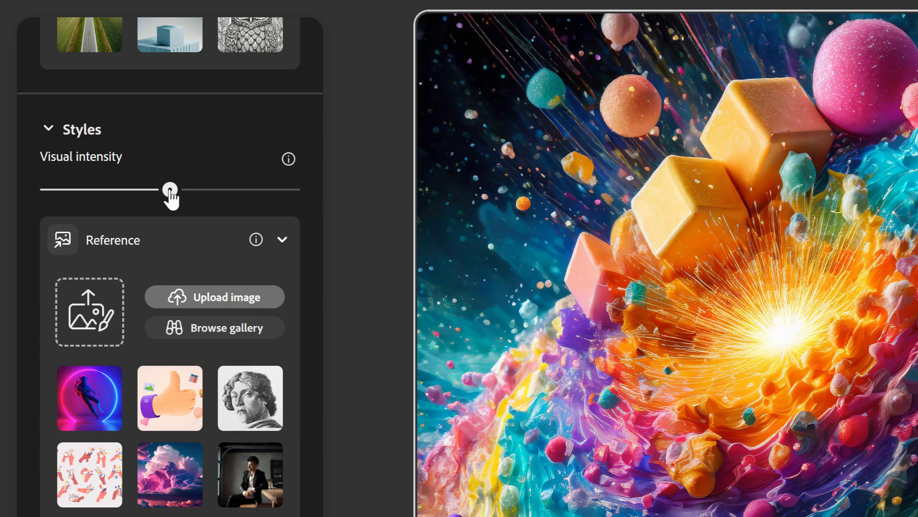
left_click_drag(170, 189, 47, 189)
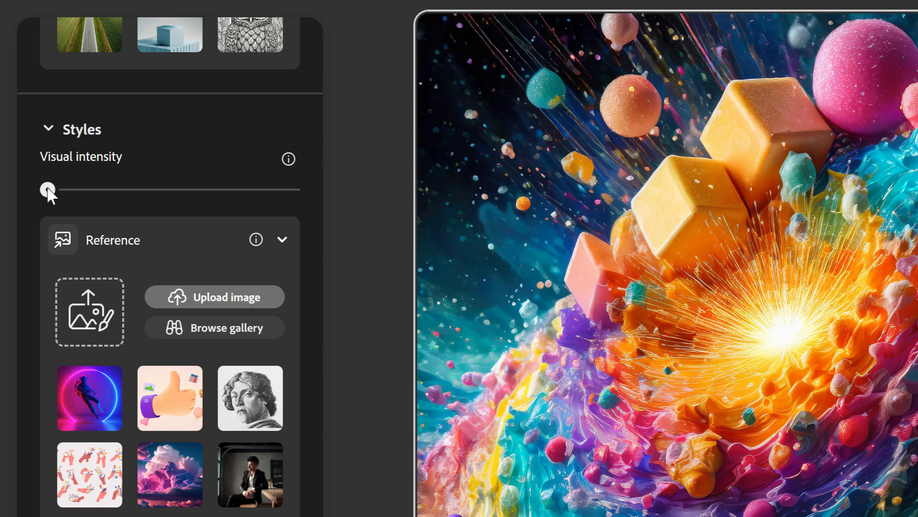
left_click_drag(46, 189, 262, 189)
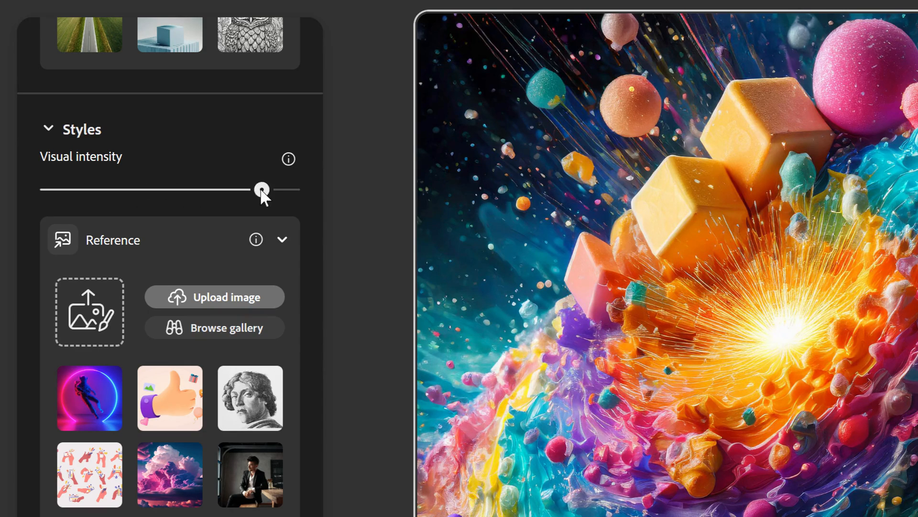
left_click_drag(262, 189, 292, 189)
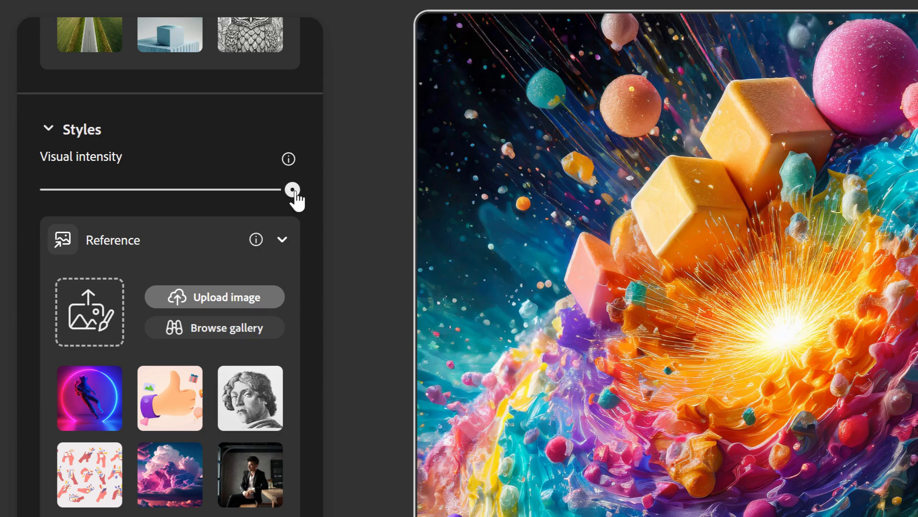
left_click_drag(291, 190, 140, 190)
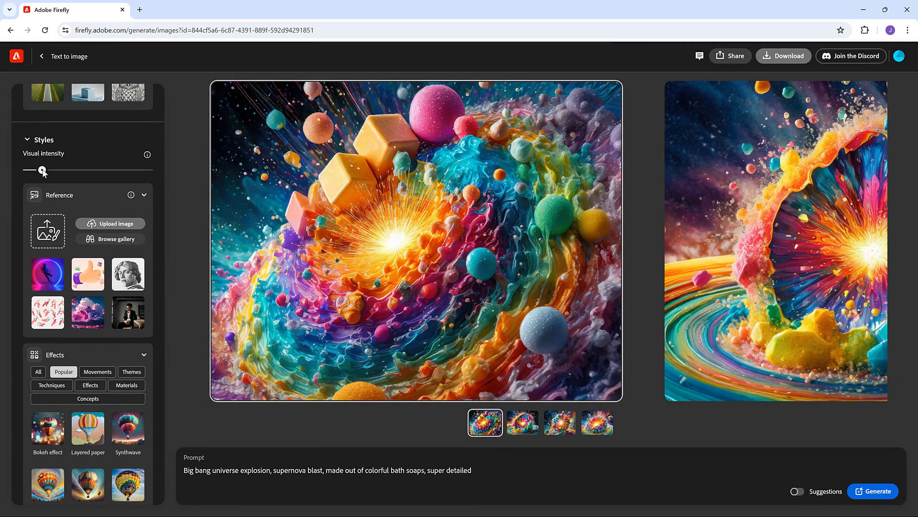
left_click_drag(42, 170, 88, 170)
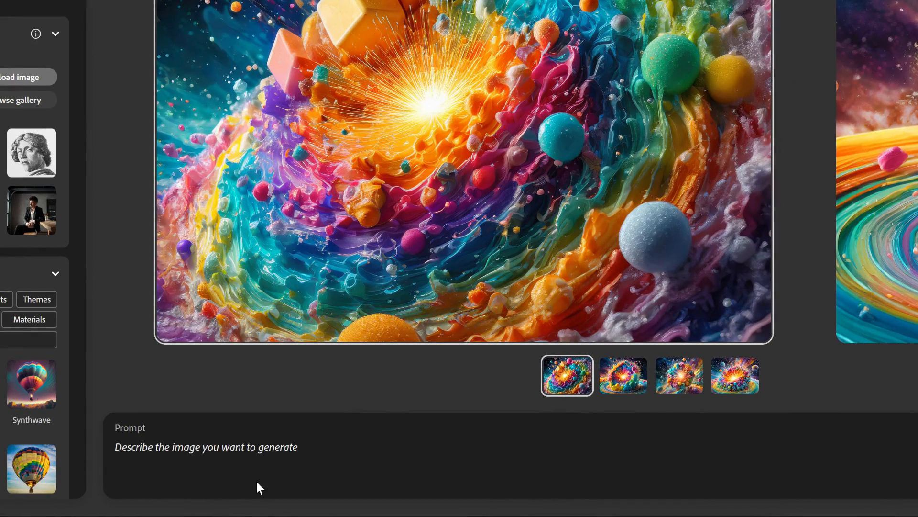
Generate images from the prompt 'a furry cat sitting on a window ledge looking out the window'.
type("a furry cat sitting on a win")
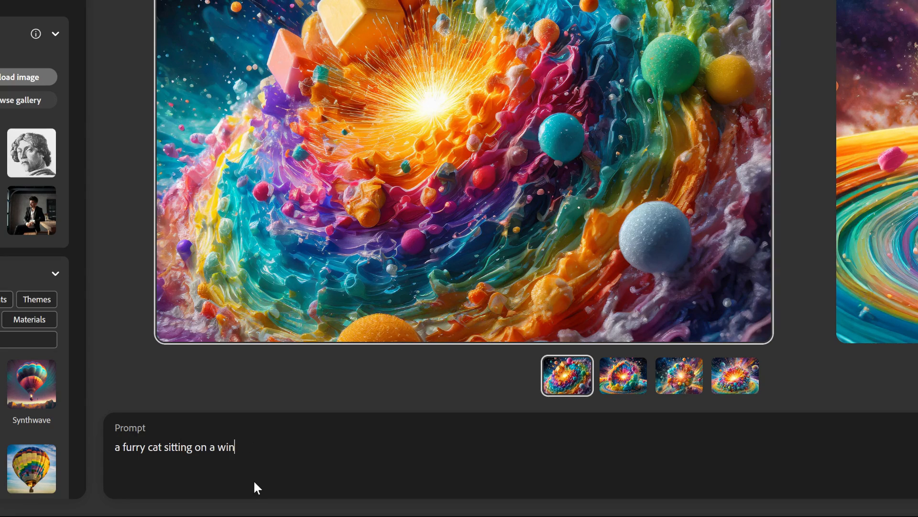
type("dow ledge looking out the window")
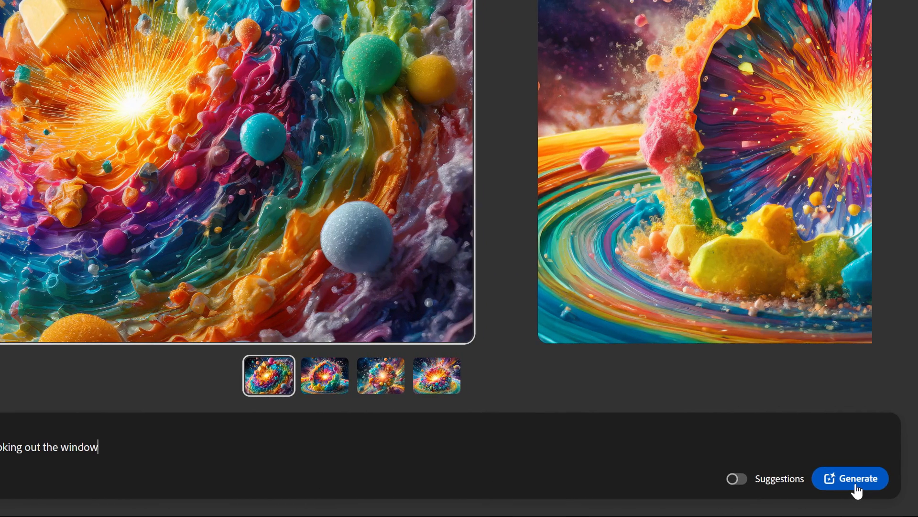
left_click(873, 478)
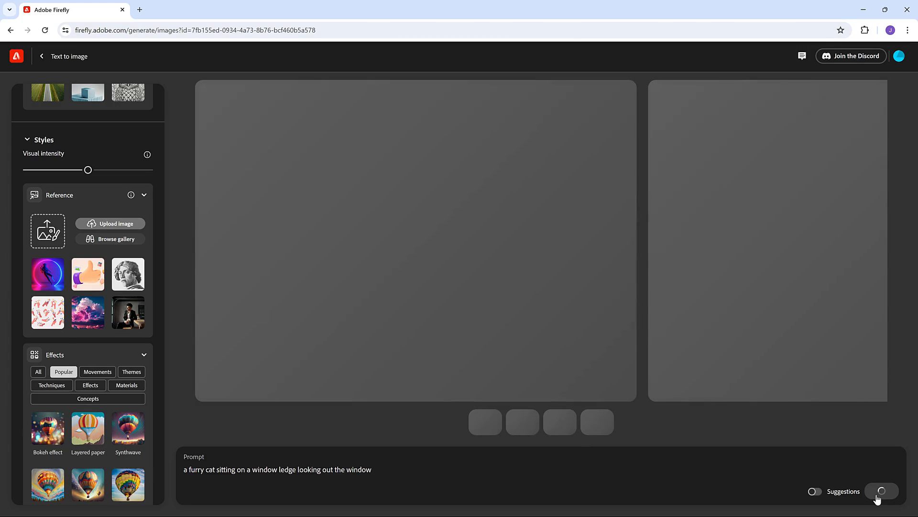
left_click(874, 491)
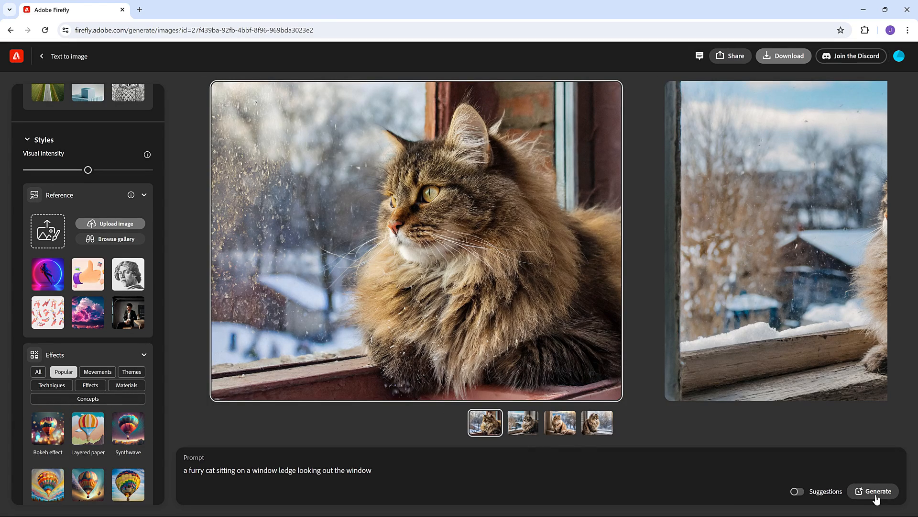
Browse the four generated cat thumbnails and return to the first image.
left_click(561, 422)
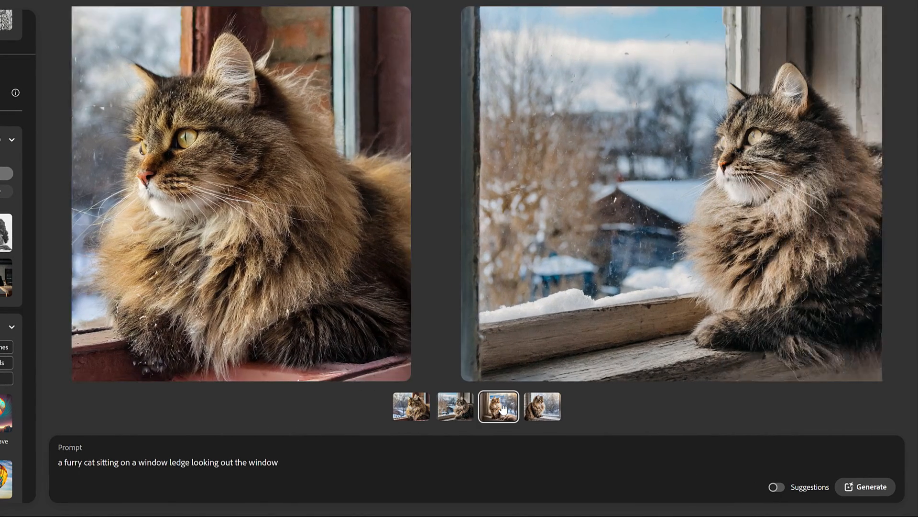
left_click(541, 406)
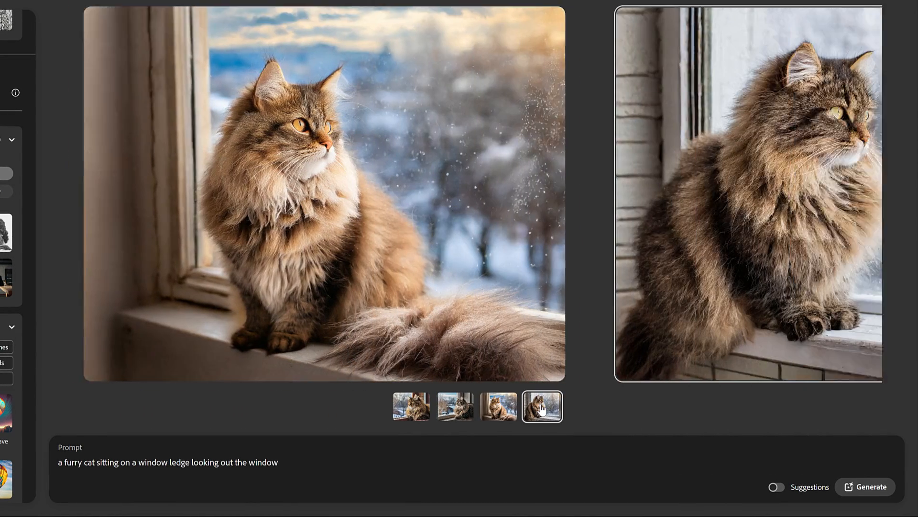
left_click(497, 407)
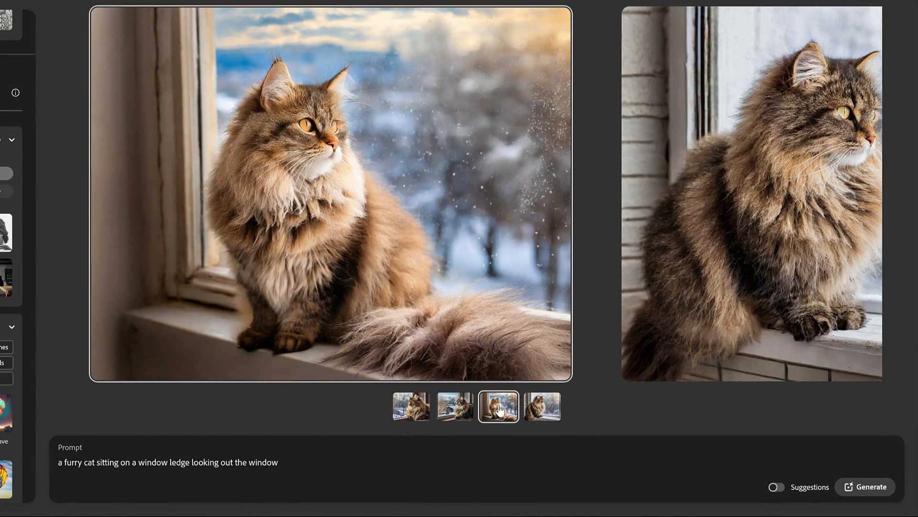
left_click(454, 406)
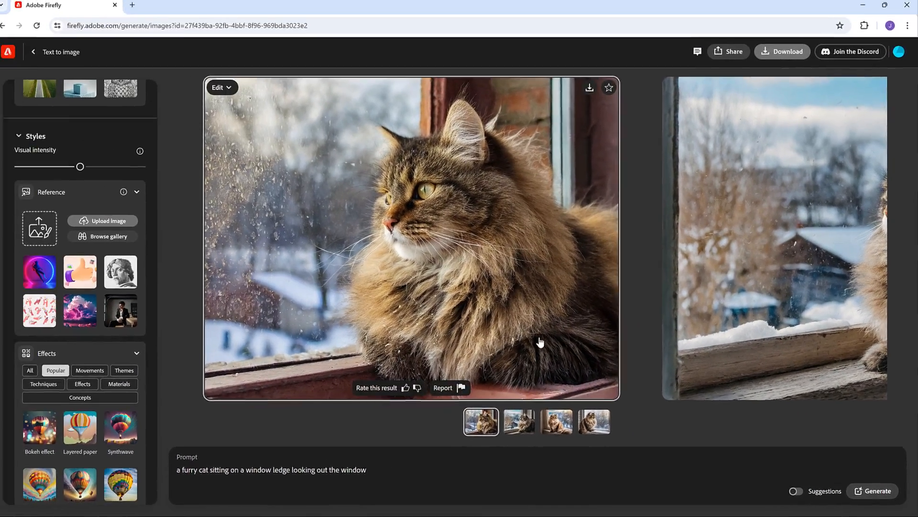
left_click(410, 240)
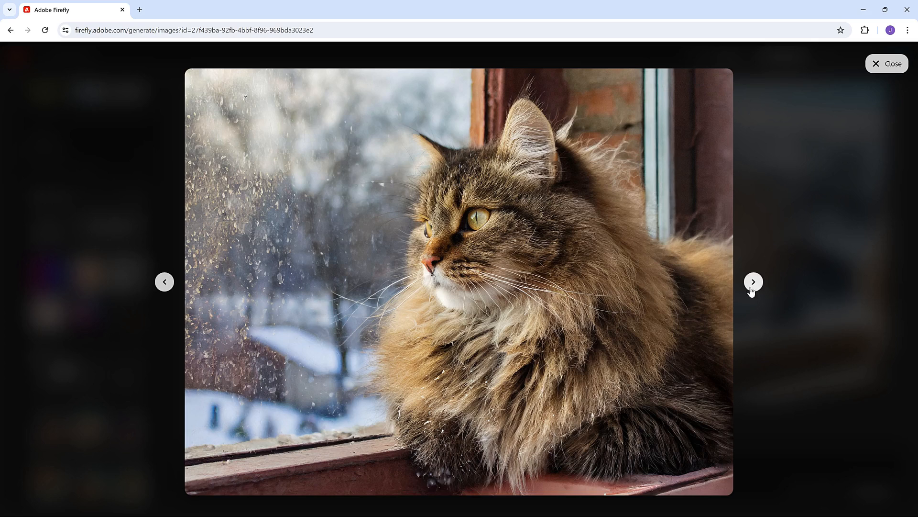
left_click(753, 282)
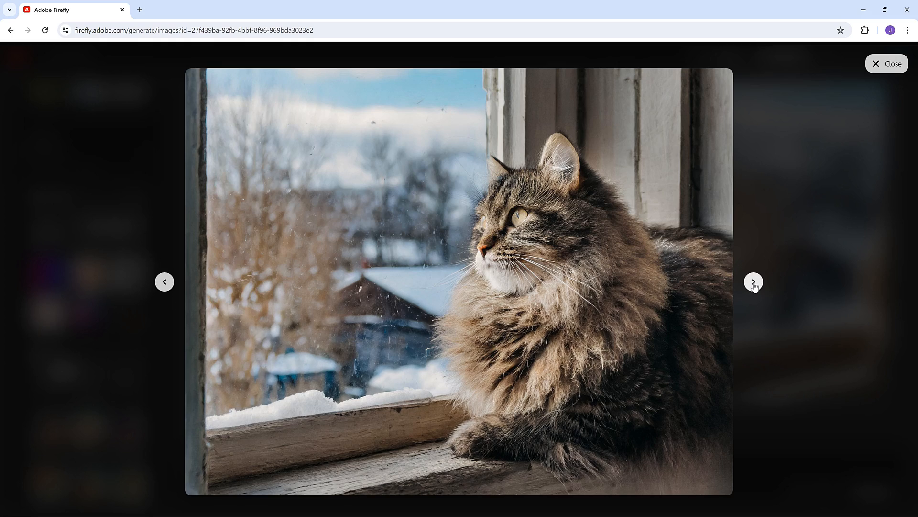
left_click(754, 286)
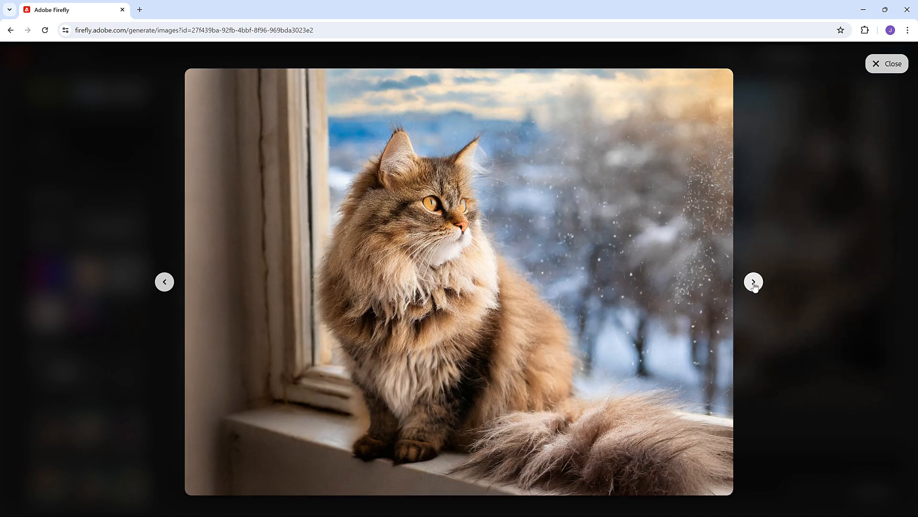
left_click(754, 281)
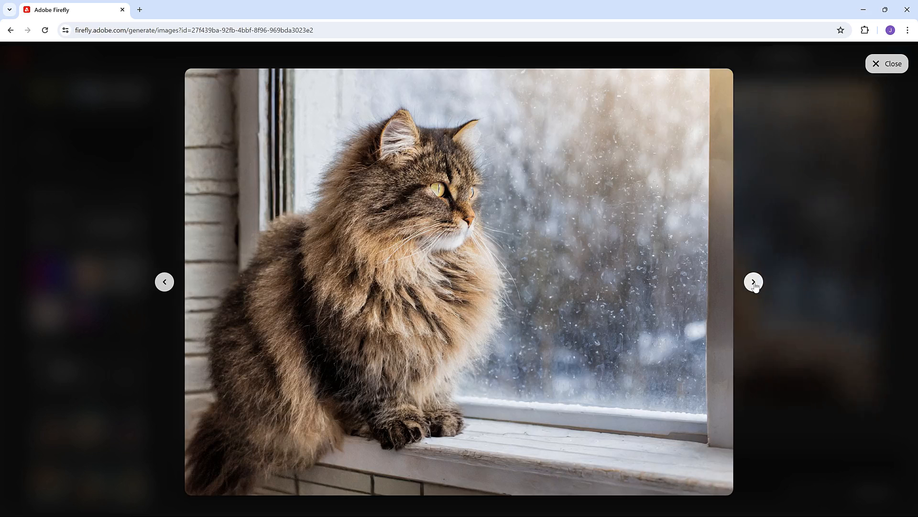
left_click(754, 287)
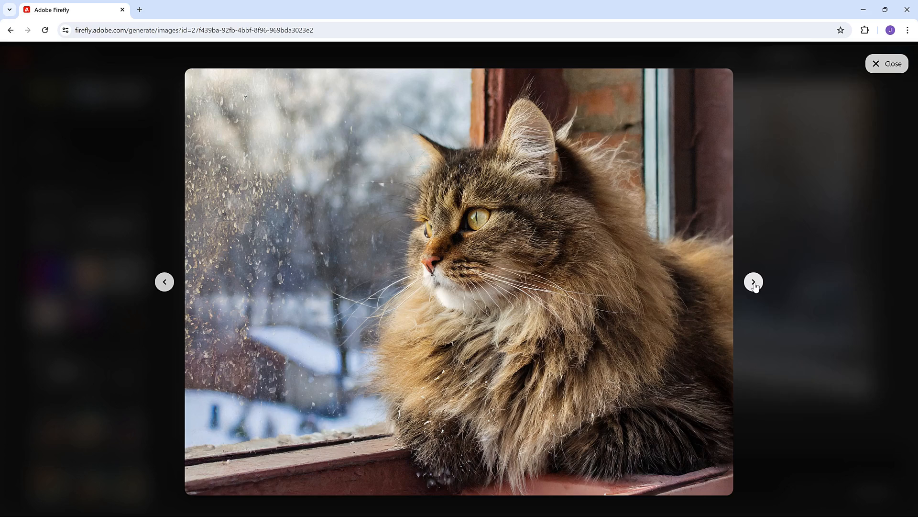
mouse_move(792, 227)
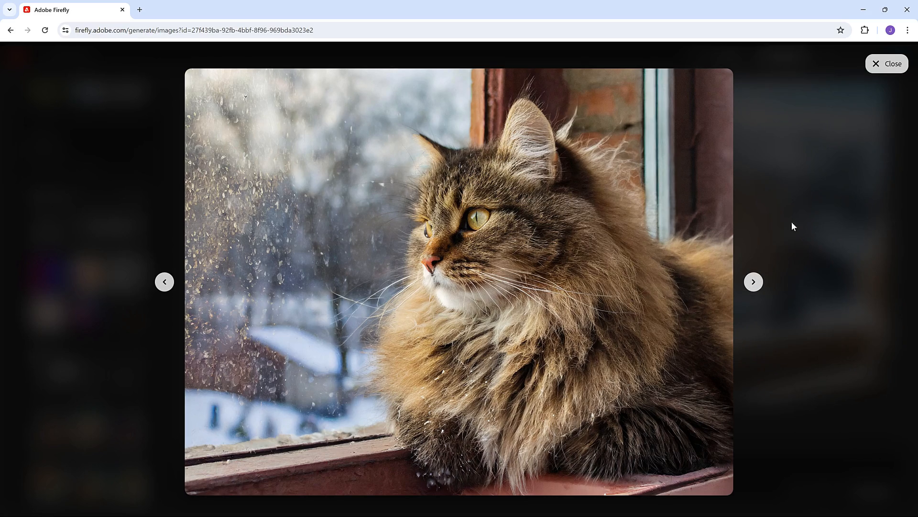
left_click(886, 63)
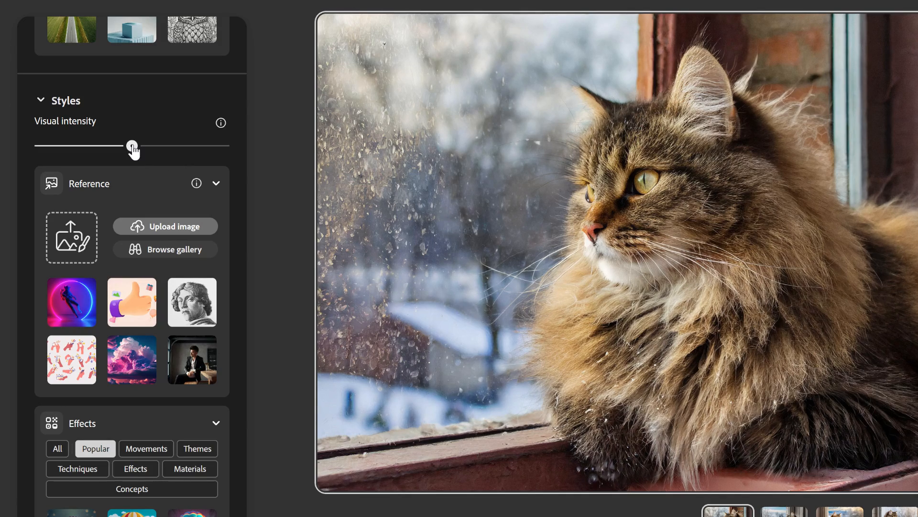
Regenerate the cat images with Visual intensity at its lowest level.
left_click_drag(132, 145, 40, 145)
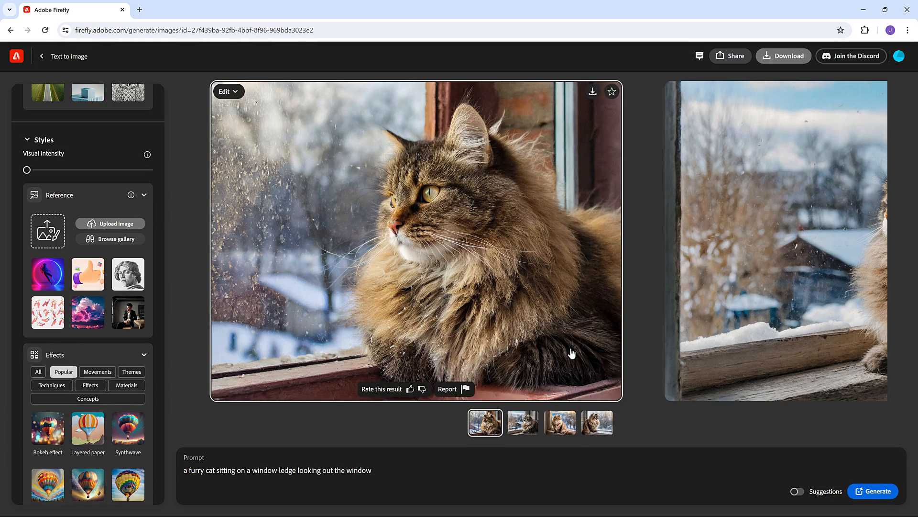
left_click(873, 491)
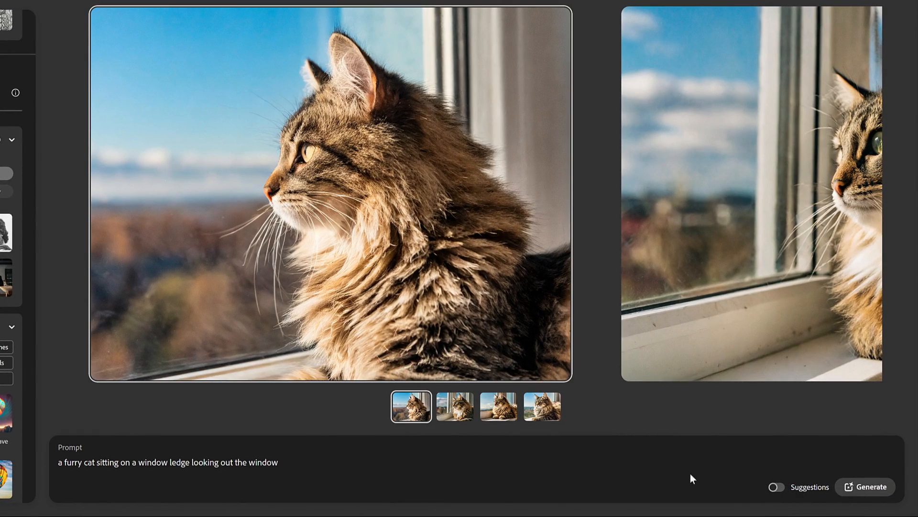
Browse through the new low-intensity cat thumbnails back to the first image.
left_click(498, 405)
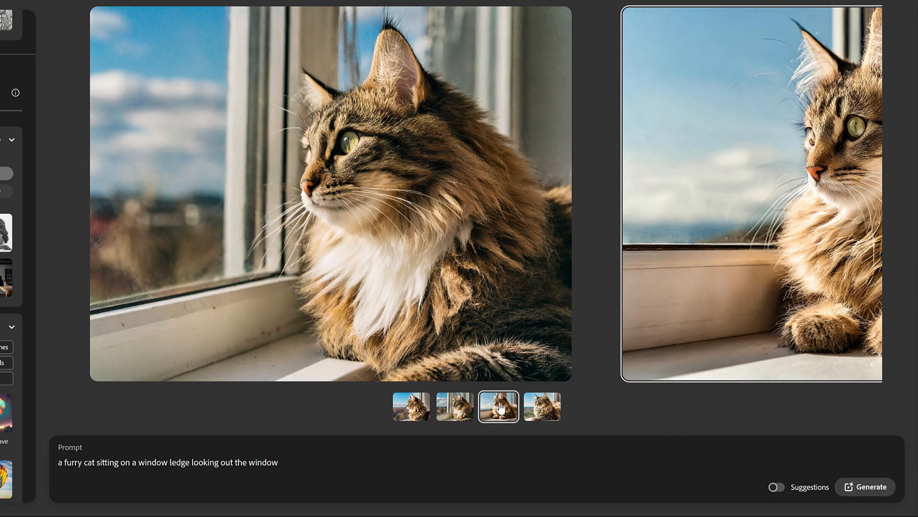
left_click(541, 406)
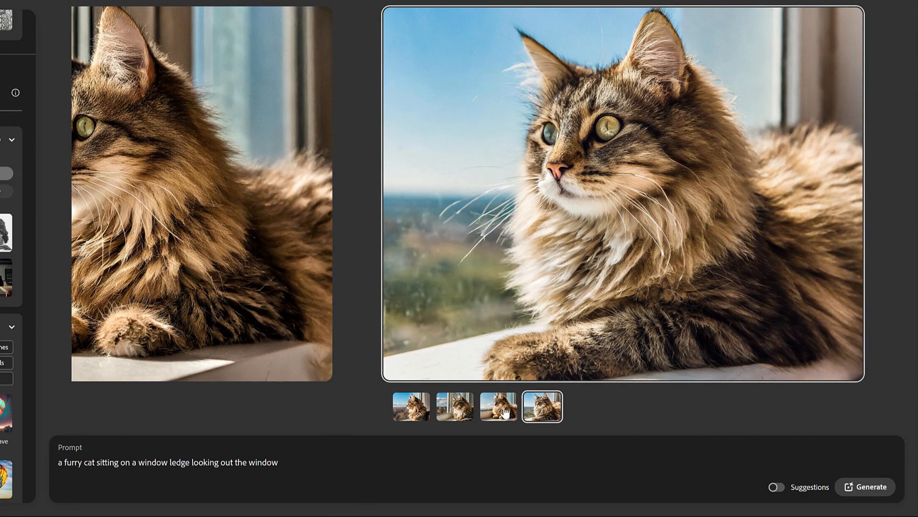
left_click(497, 406)
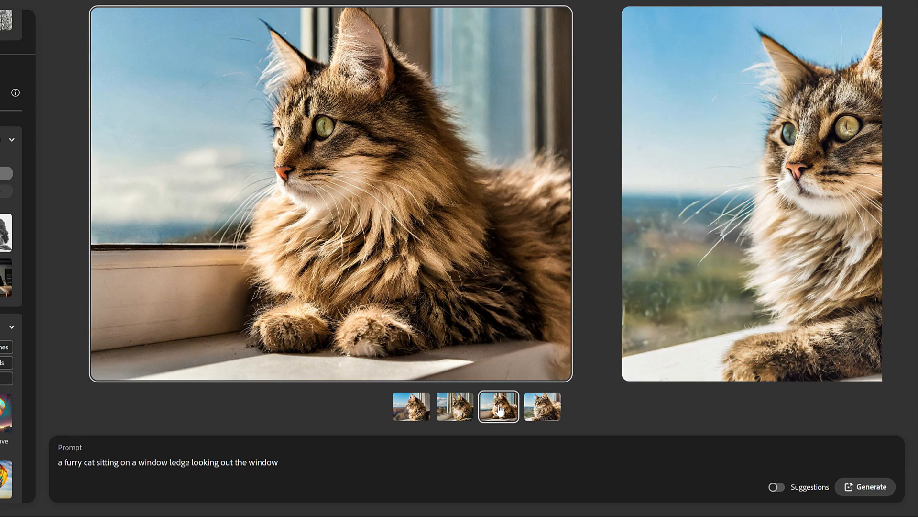
left_click(453, 406)
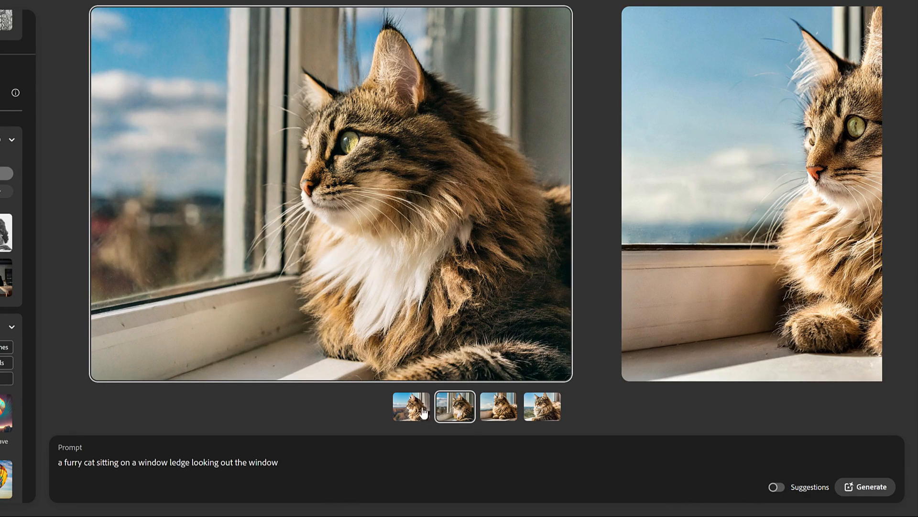
left_click(410, 407)
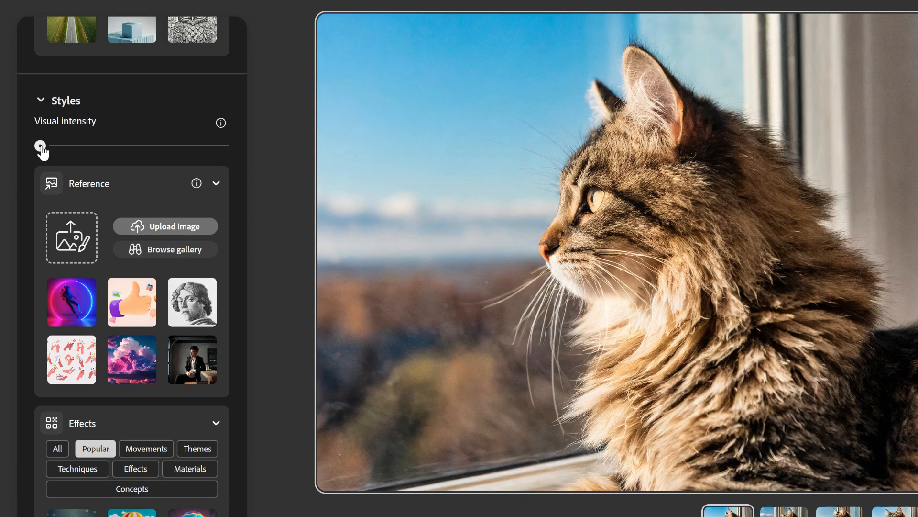
Regenerate the cat images with Visual intensity raised to its maximum.
left_click_drag(38, 145, 155, 146)
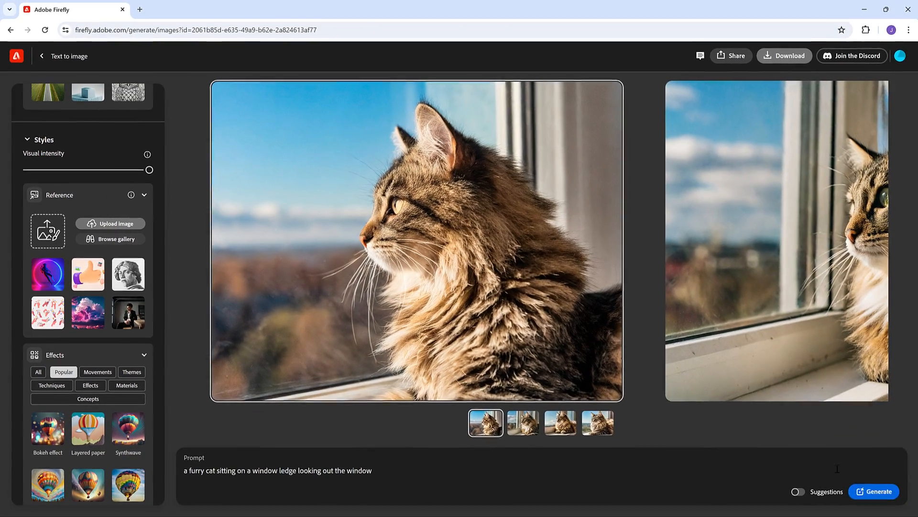
left_click(873, 491)
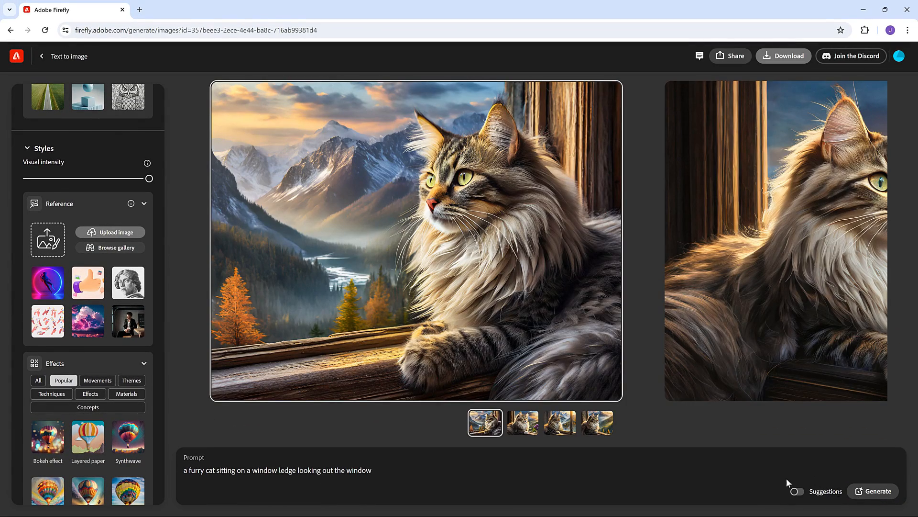
left_click(416, 241)
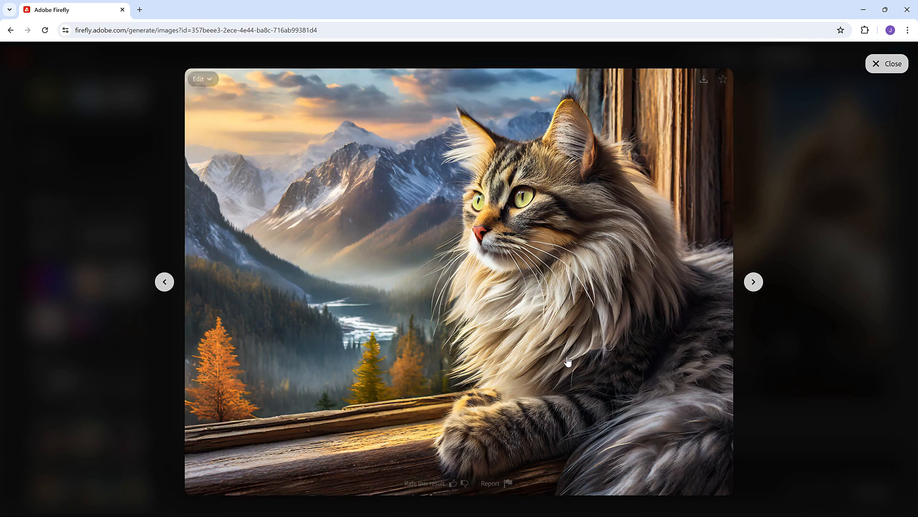
left_click(754, 281)
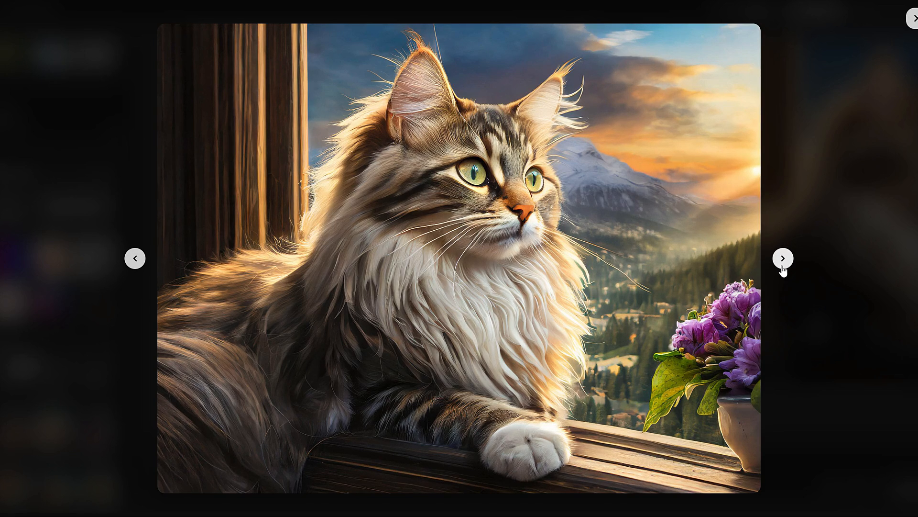
left_click(783, 257)
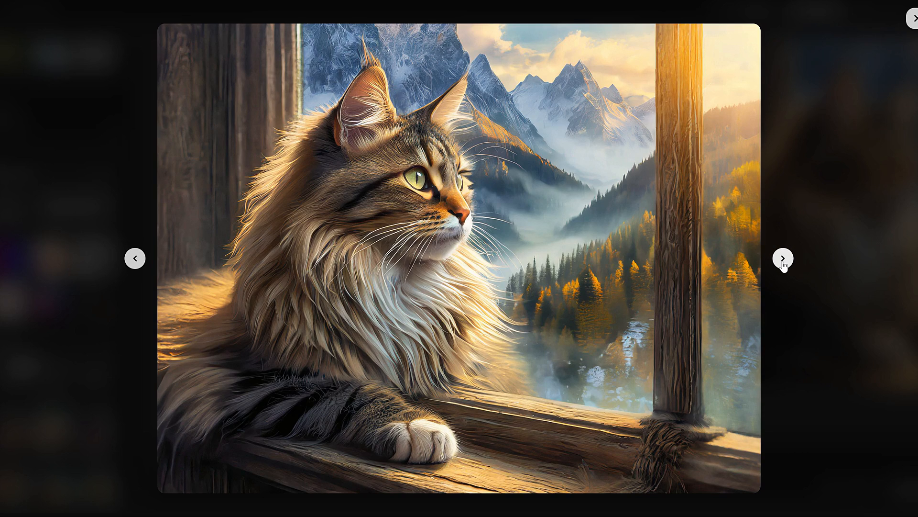
left_click(783, 257)
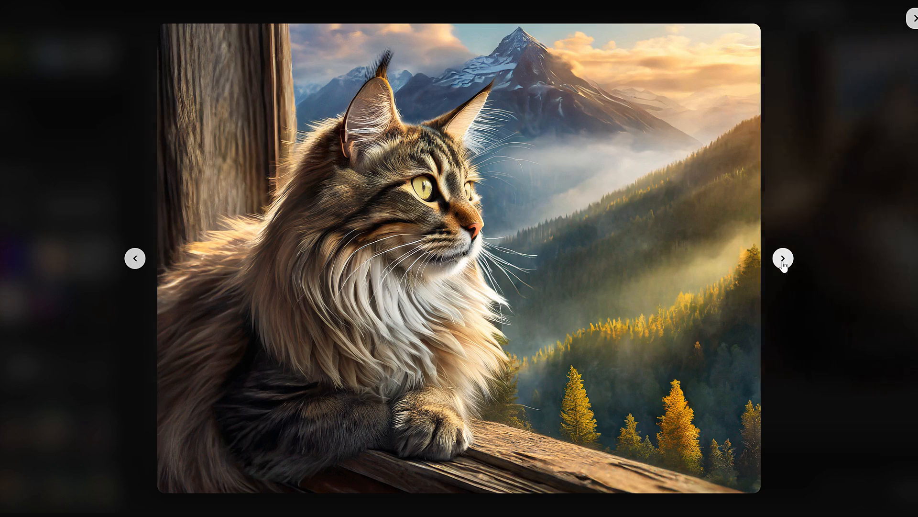
left_click(784, 257)
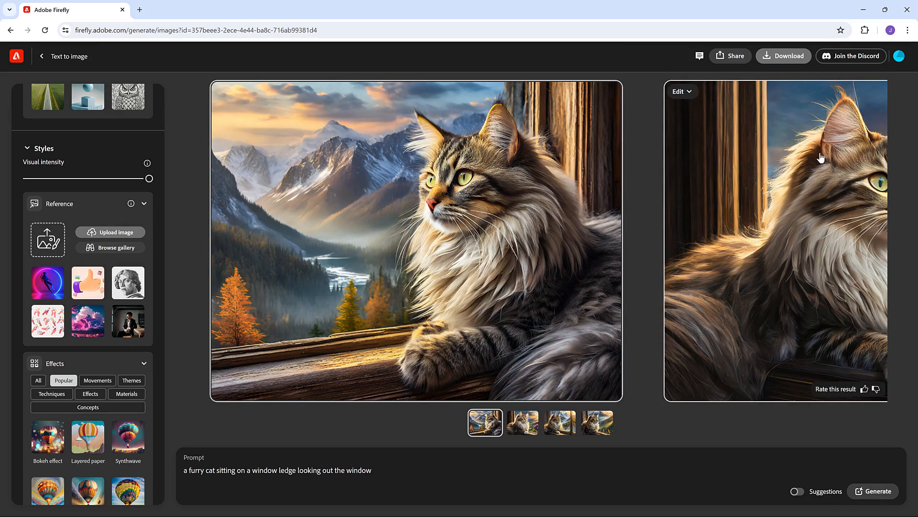
left_click(559, 422)
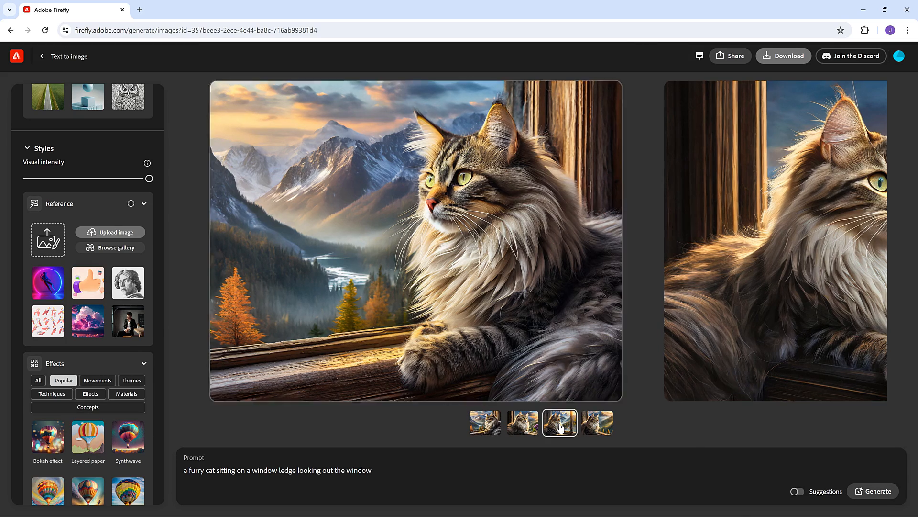
left_click(597, 421)
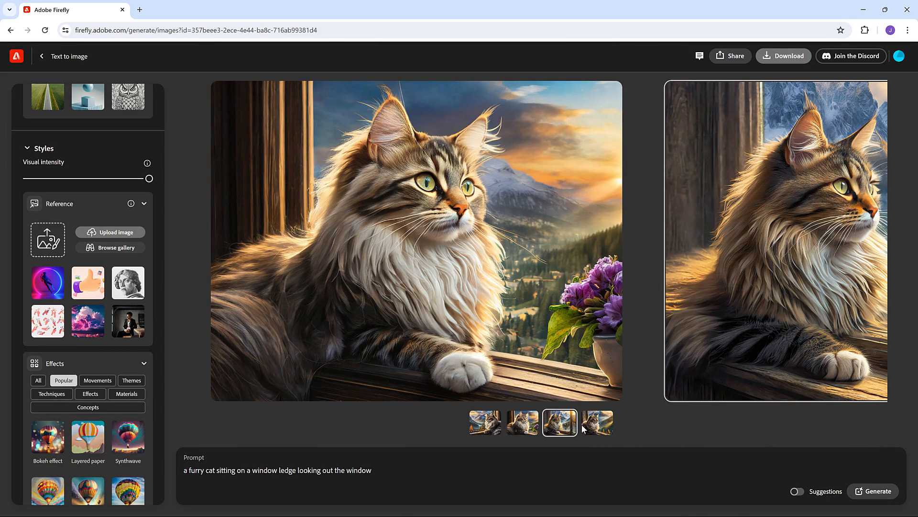
left_click(597, 421)
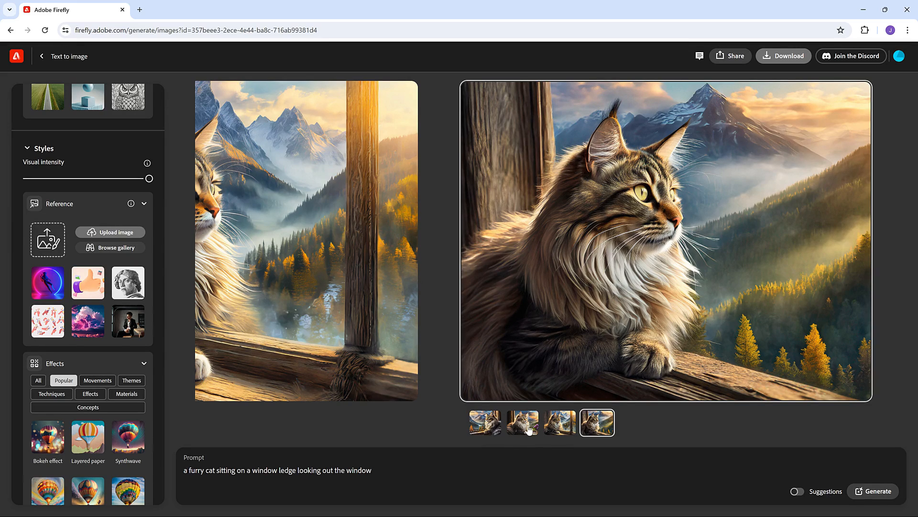
left_click(521, 421)
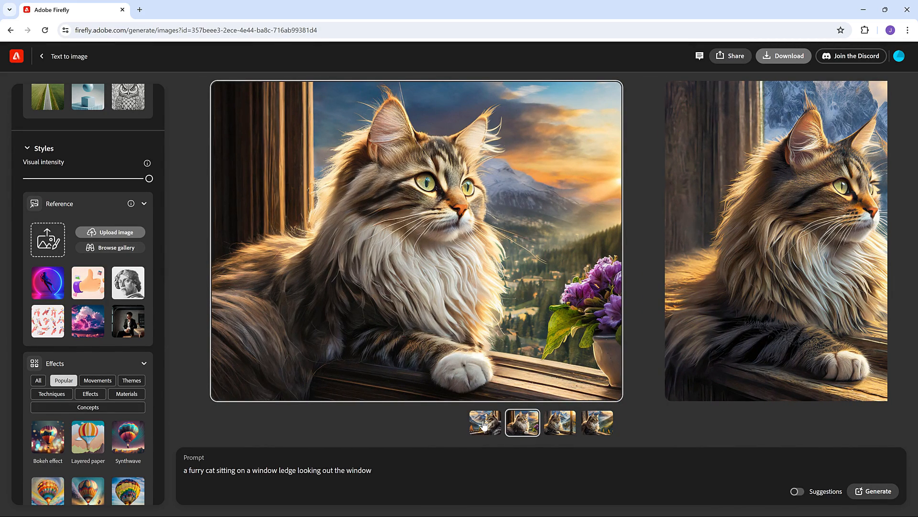
left_click(484, 422)
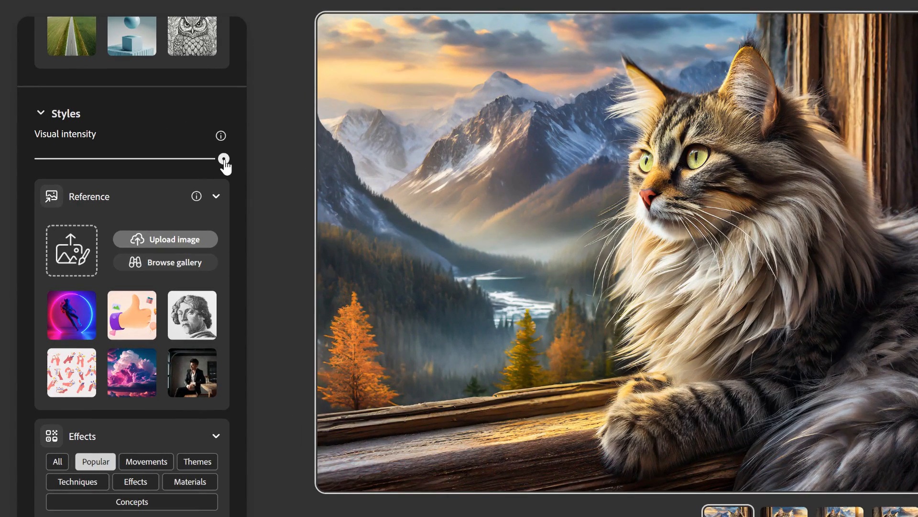
Generate 'a group of dogs sitting around a table playing cards' at medium Visual intensity.
left_click_drag(225, 160, 131, 160)
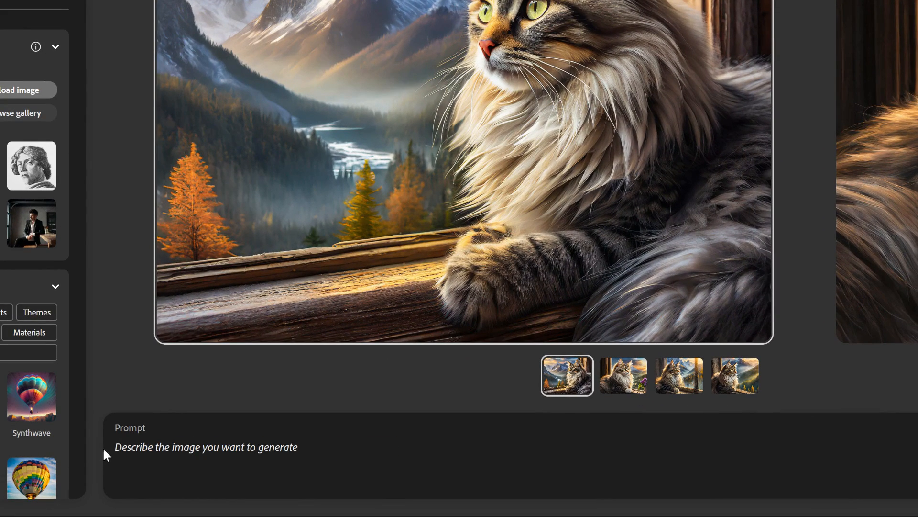
type("a group of d")
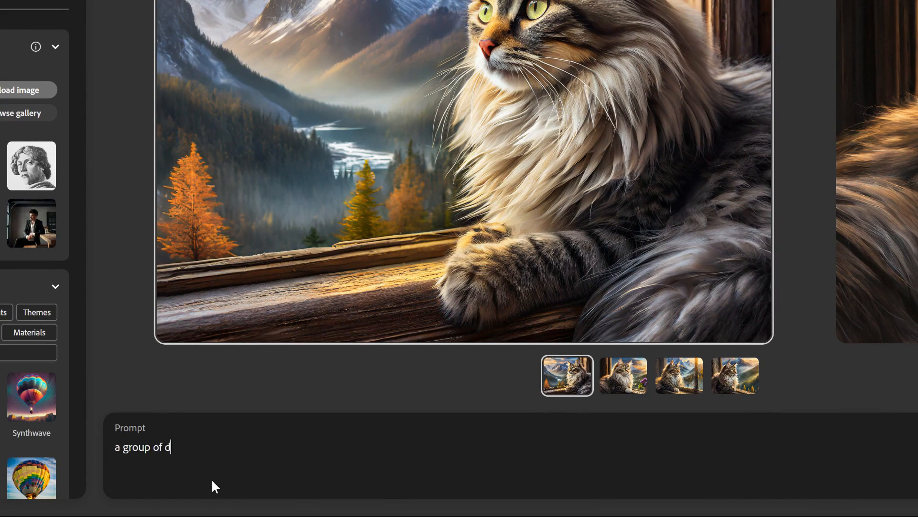
type("ogs sitting around a table")
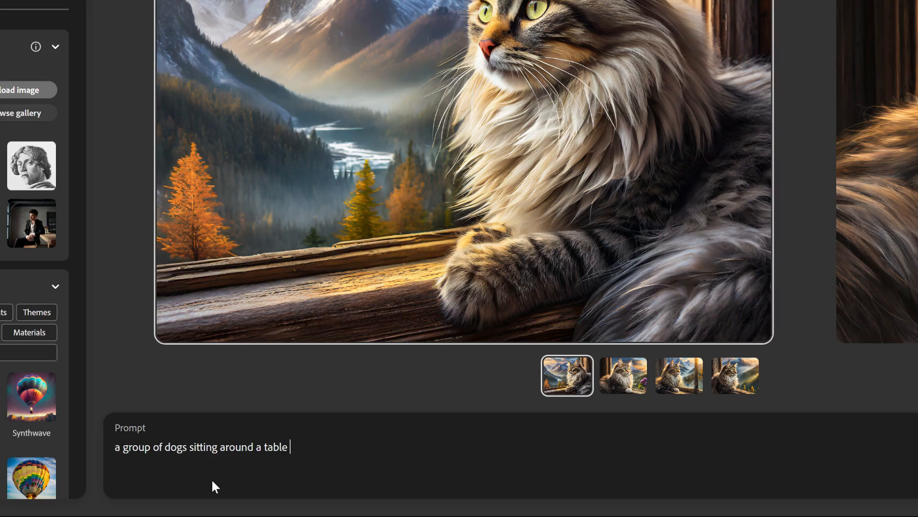
type("playing cards")
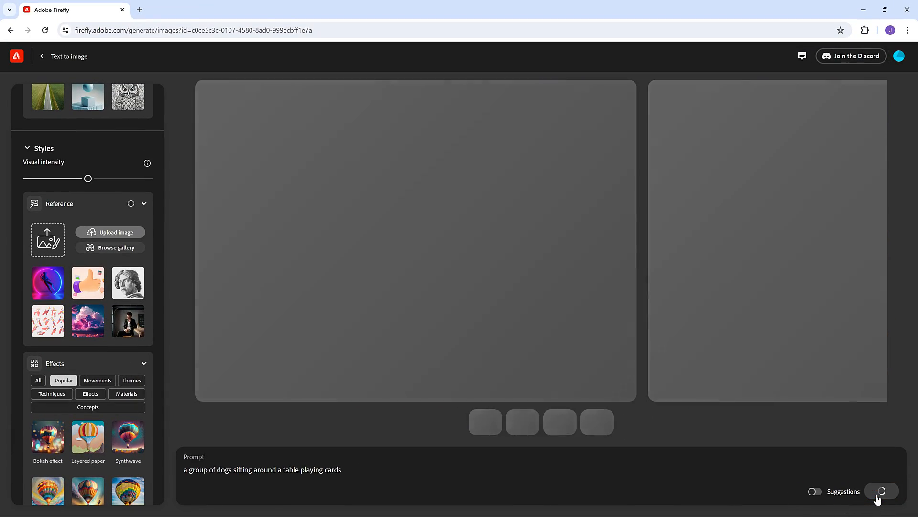
left_click(881, 490)
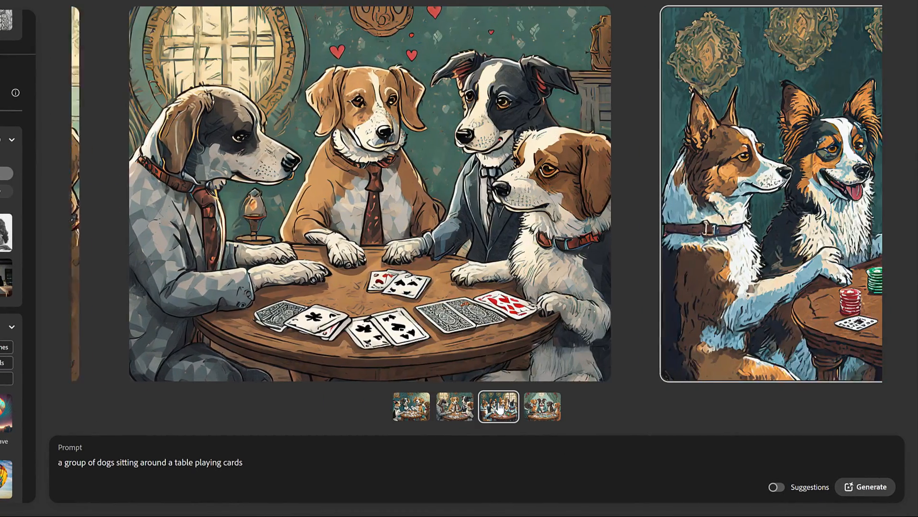
Browse the fourth, third and another of the dog results.
left_click(541, 407)
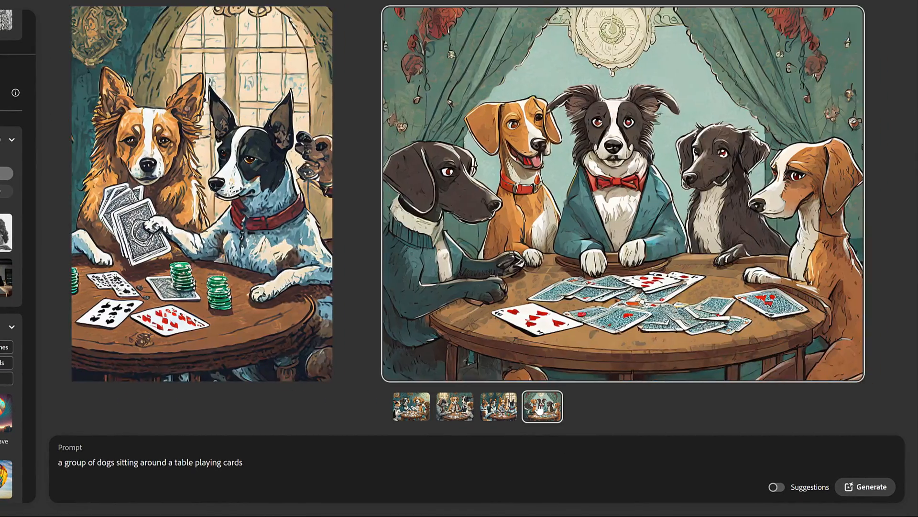
left_click(498, 405)
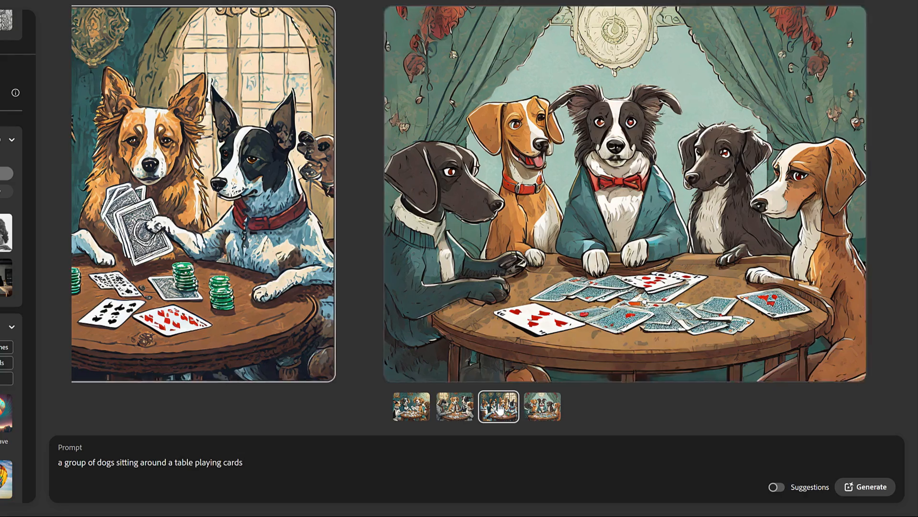
left_click(454, 406)
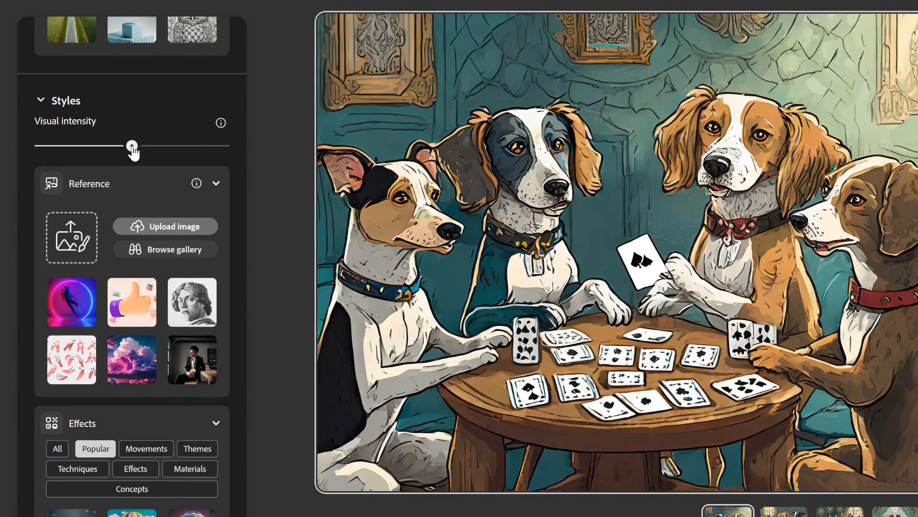
Regenerate the card-playing dogs with Visual intensity at its minimum.
left_click_drag(134, 145, 37, 145)
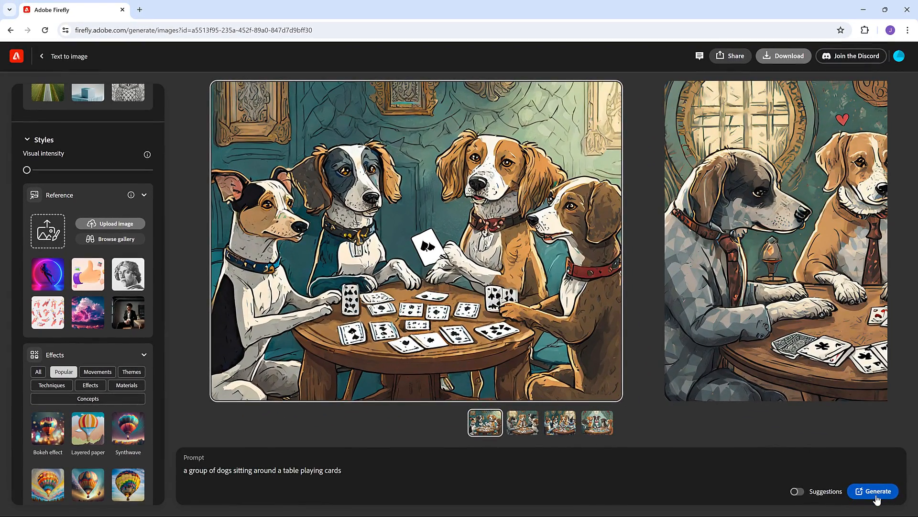
left_click(873, 490)
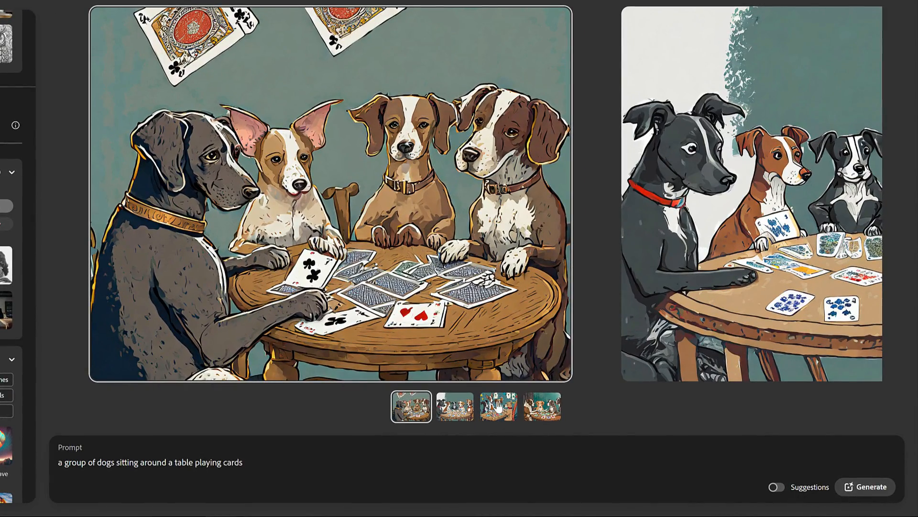
Browse the low-intensity dog thumbnails back to the first image.
left_click(498, 406)
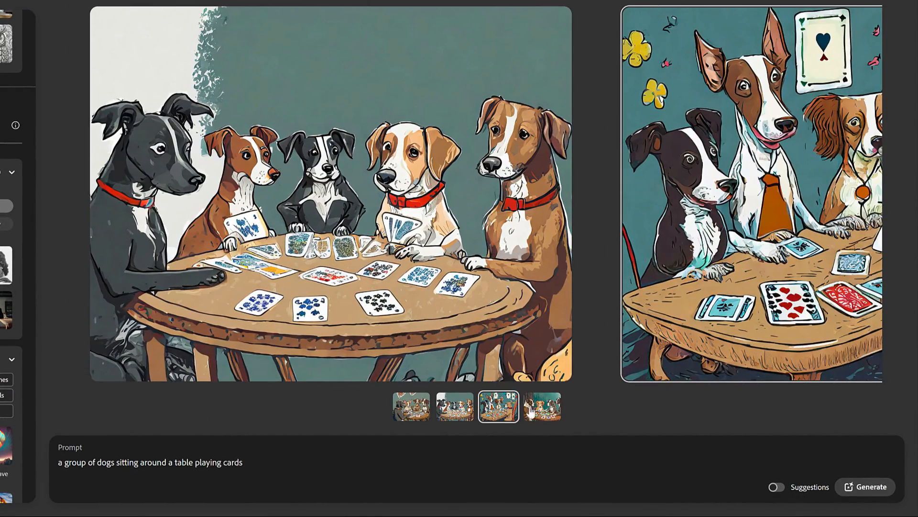
left_click(542, 407)
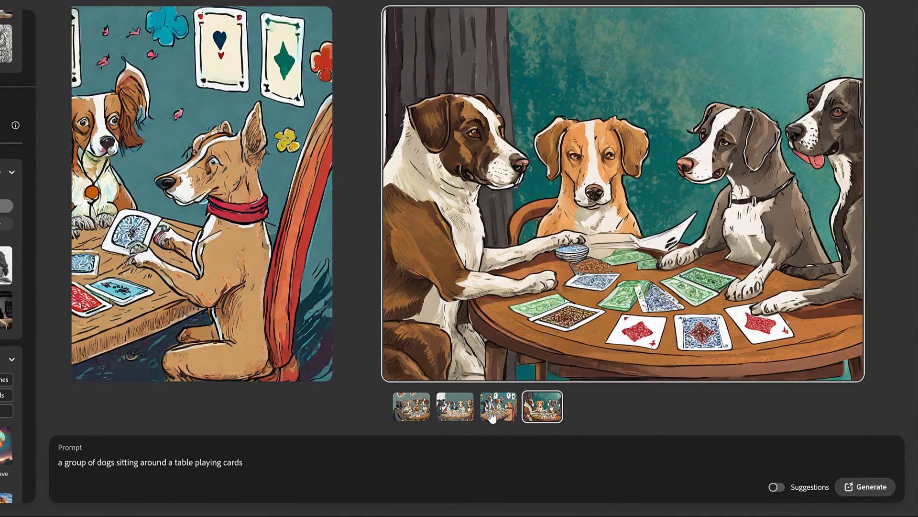
left_click(455, 405)
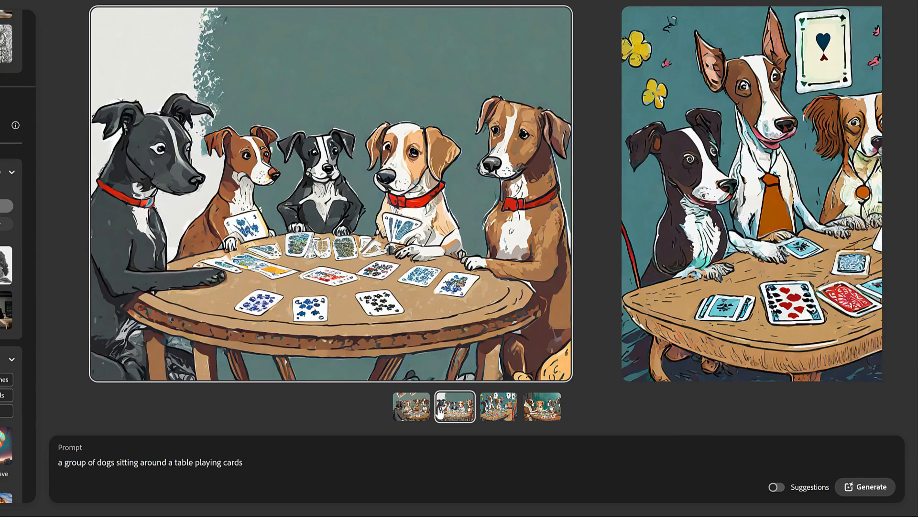
left_click(410, 407)
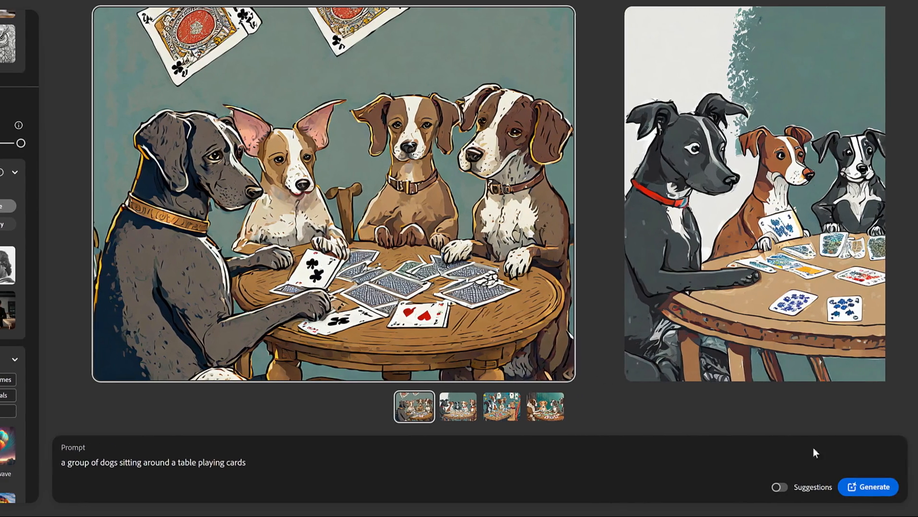
Regenerate the dogs at maximum Visual intensity and browse the third, fourth and another result.
left_click(869, 487)
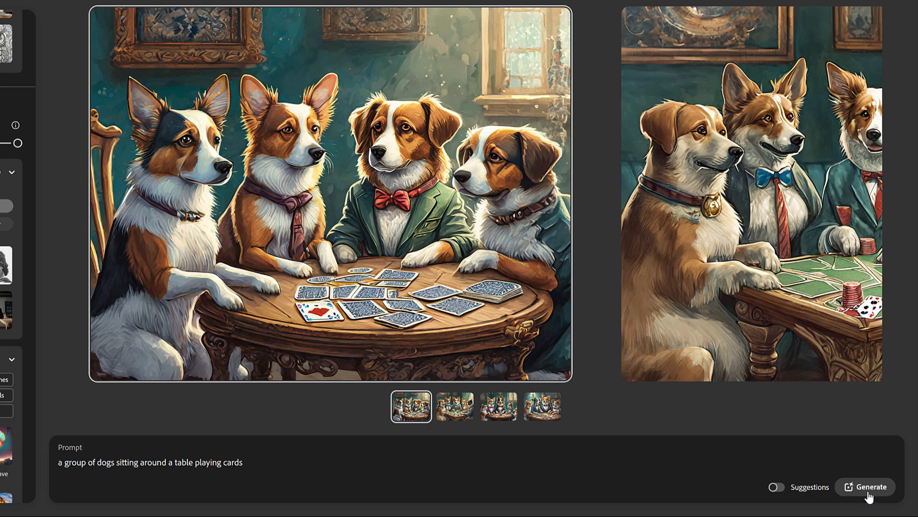
mouse_move(557, 458)
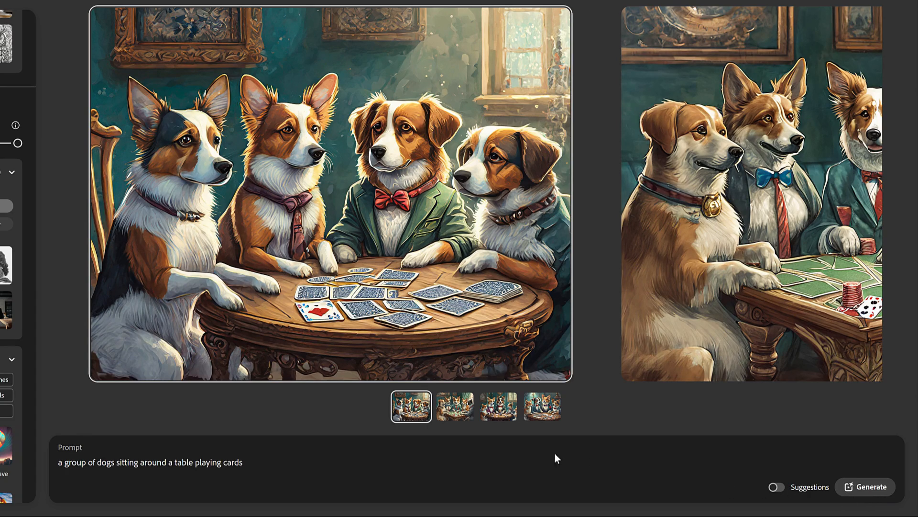
left_click(497, 405)
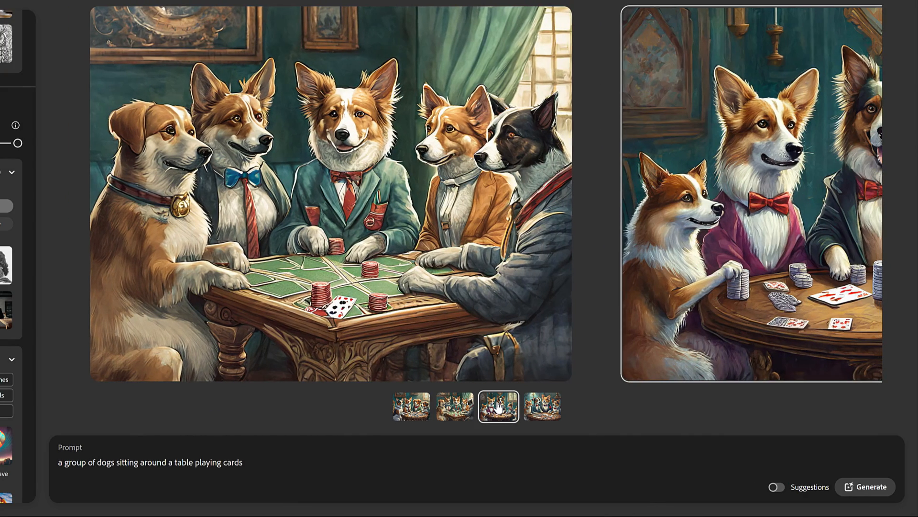
left_click(542, 405)
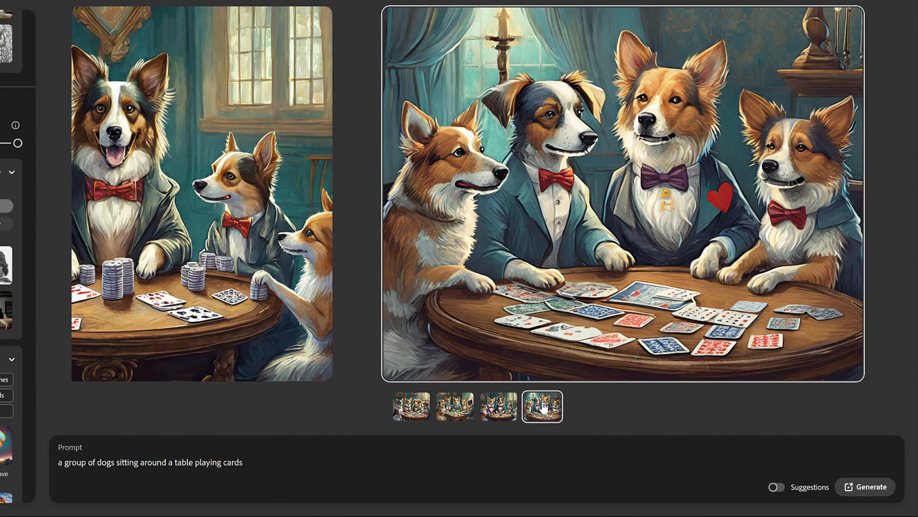
left_click(454, 406)
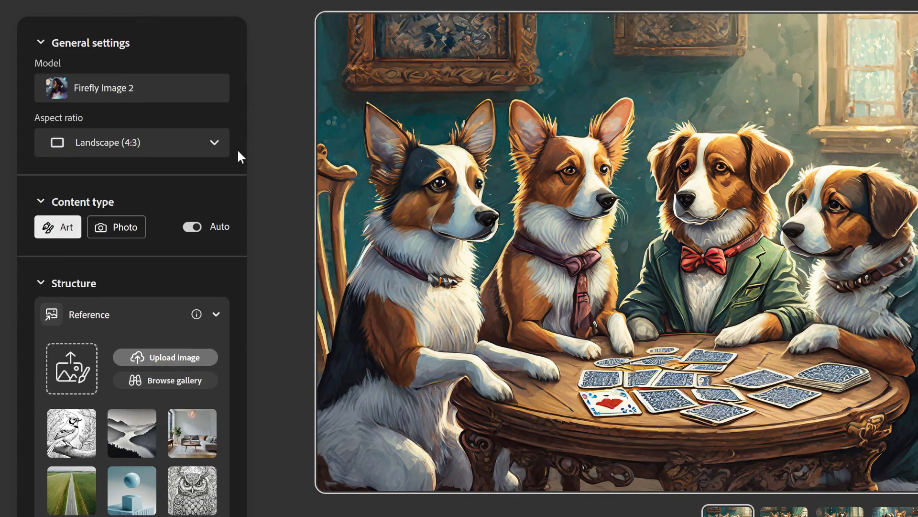
mouse_move(116, 227)
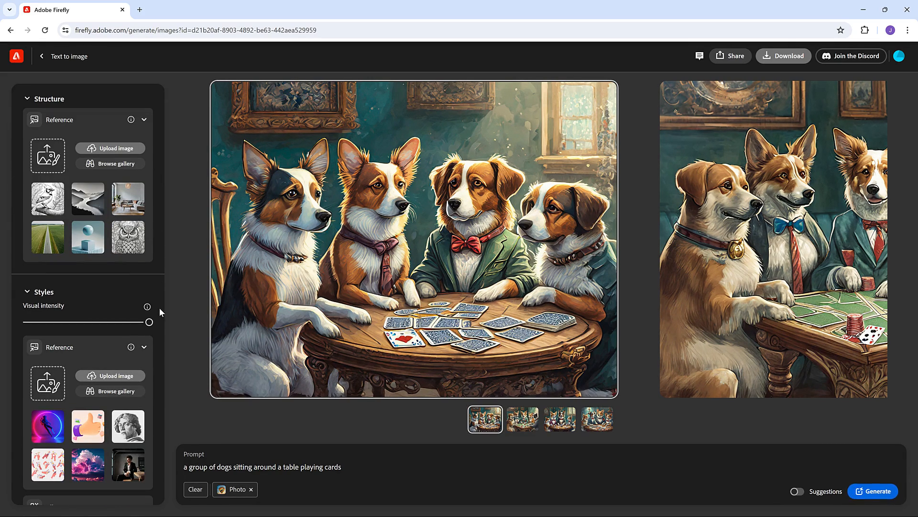
mouse_move(721, 440)
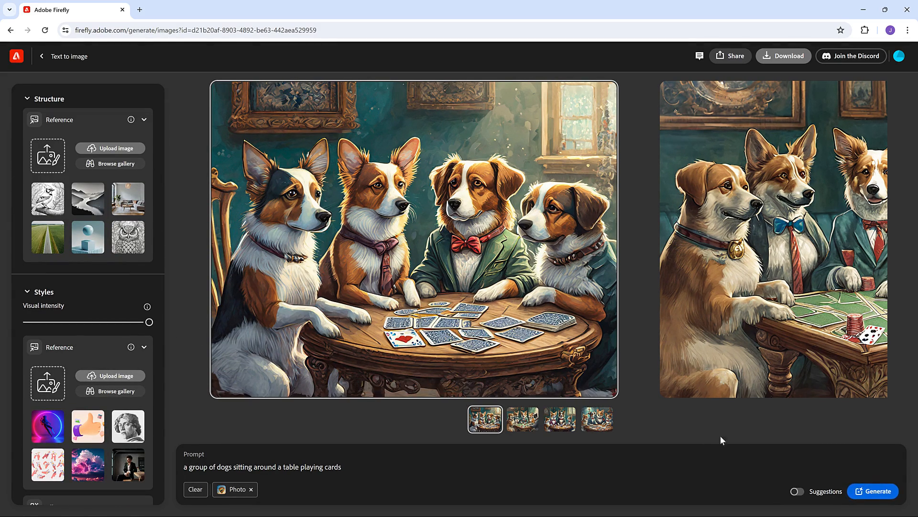
Regenerate the dogs with Photo content type and browse the results back to the first.
left_click(874, 491)
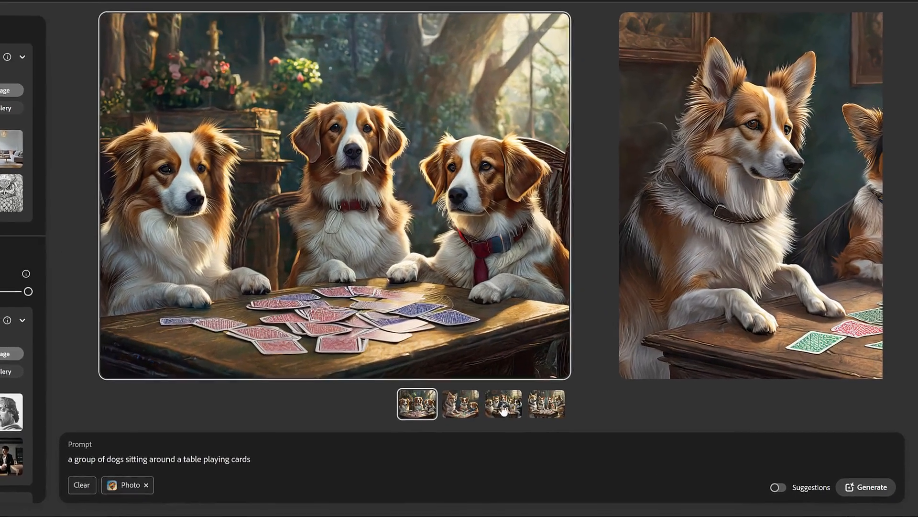
left_click(498, 403)
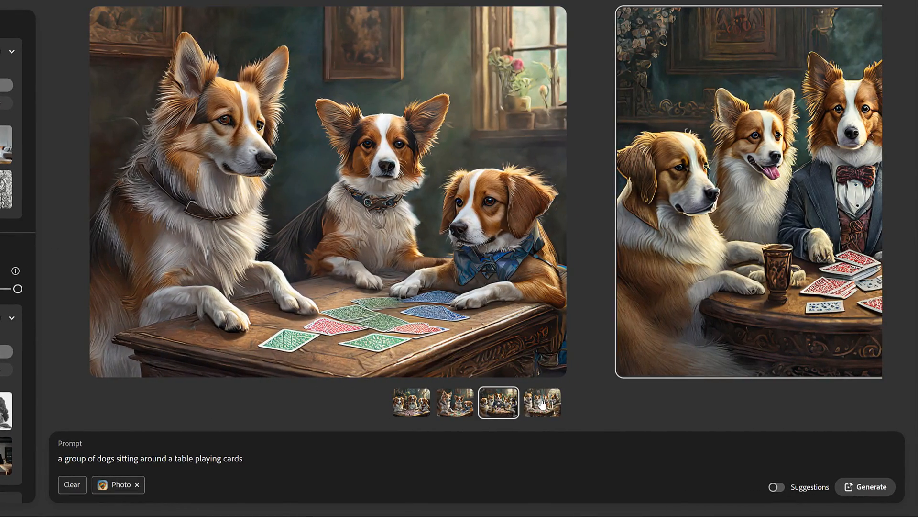
left_click(454, 403)
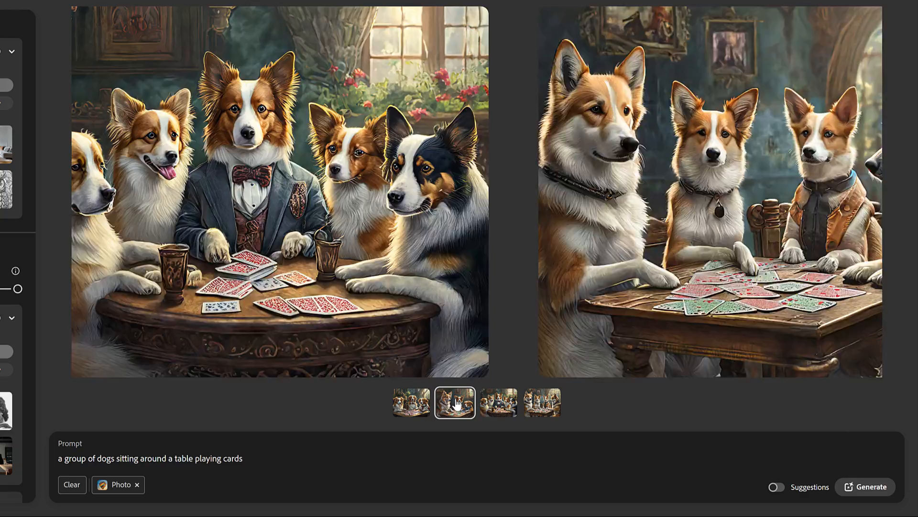
left_click(411, 403)
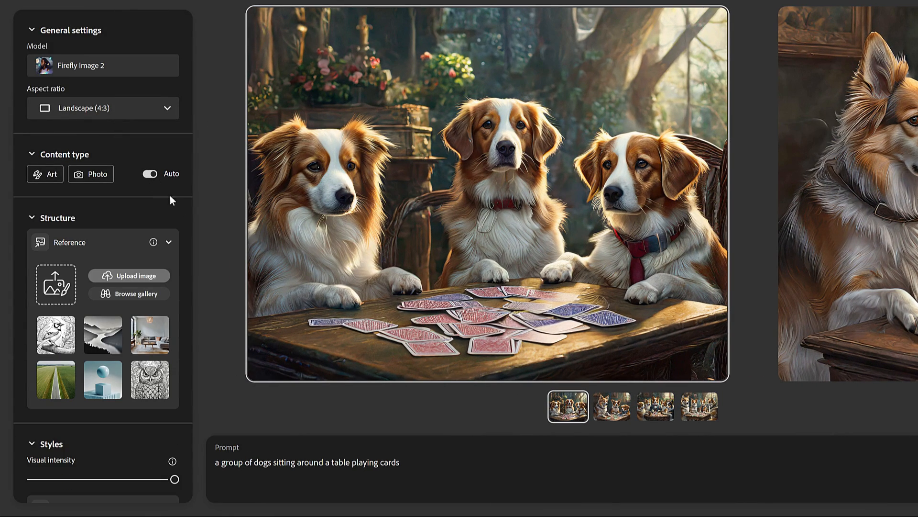
Generate images from the prompt 'an elephant wearing a top hat on an alien world'.
scroll("down", 3)
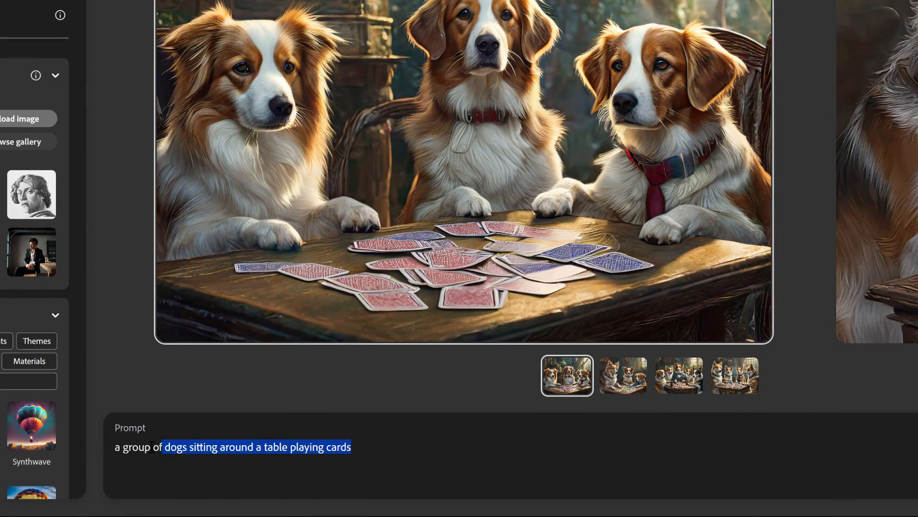
type("an elephant wearing a top")
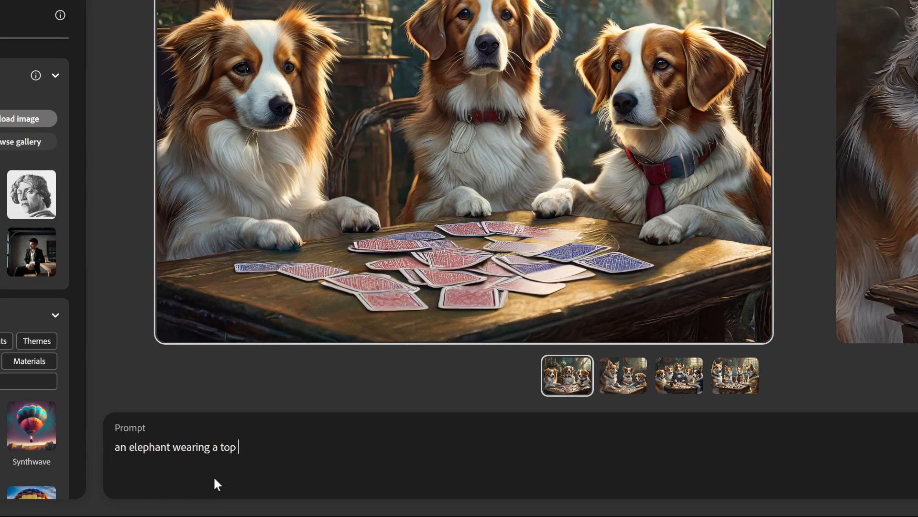
type("hat on an alien world")
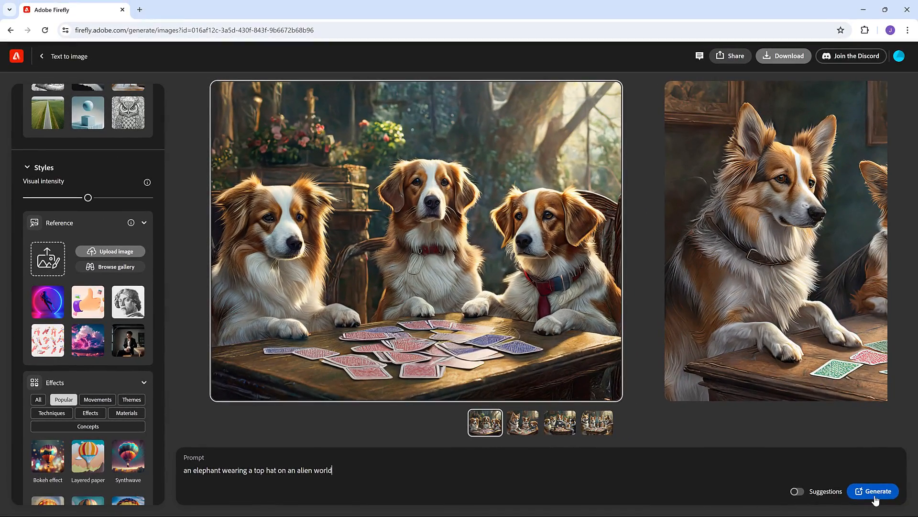
left_click(873, 491)
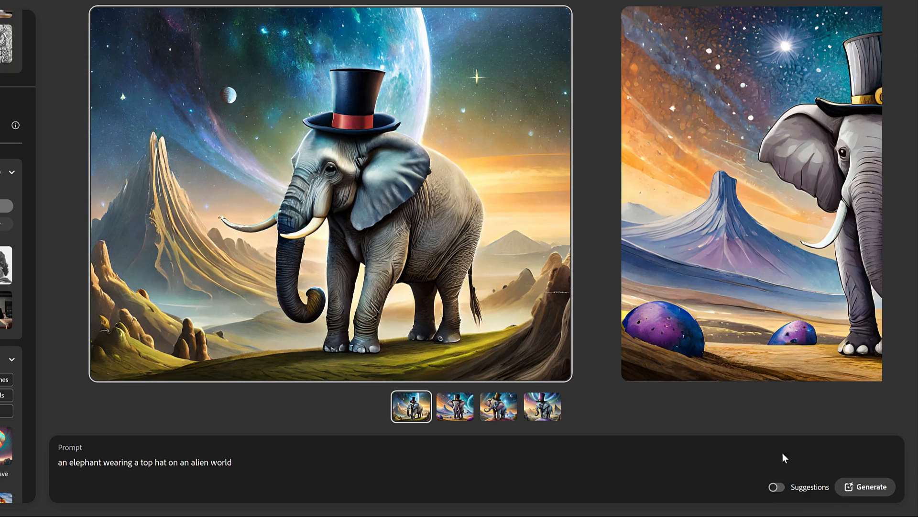
mouse_move(366, 103)
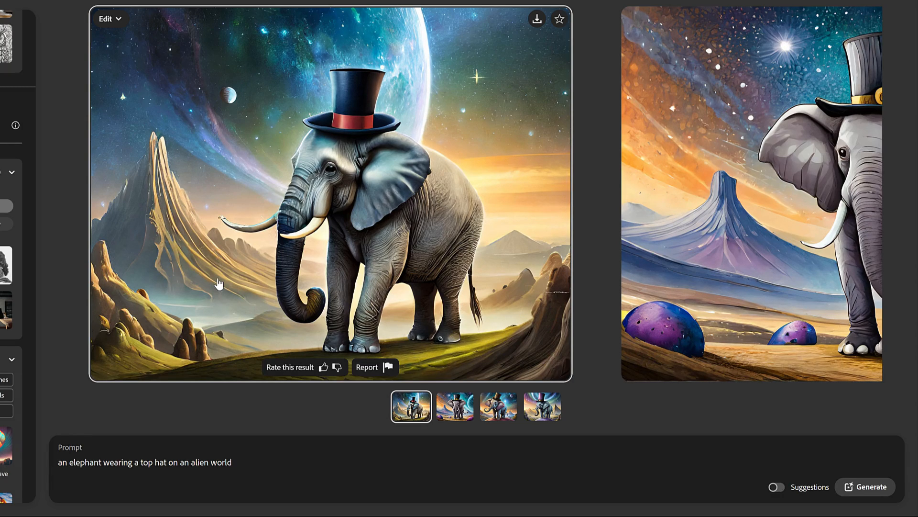
Browse the elephant thumbnails back to the first image.
left_click(497, 406)
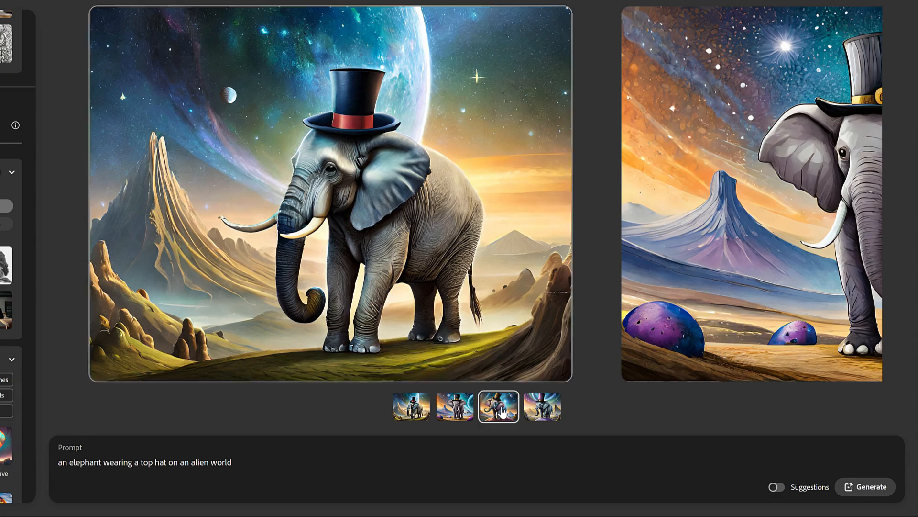
left_click(542, 406)
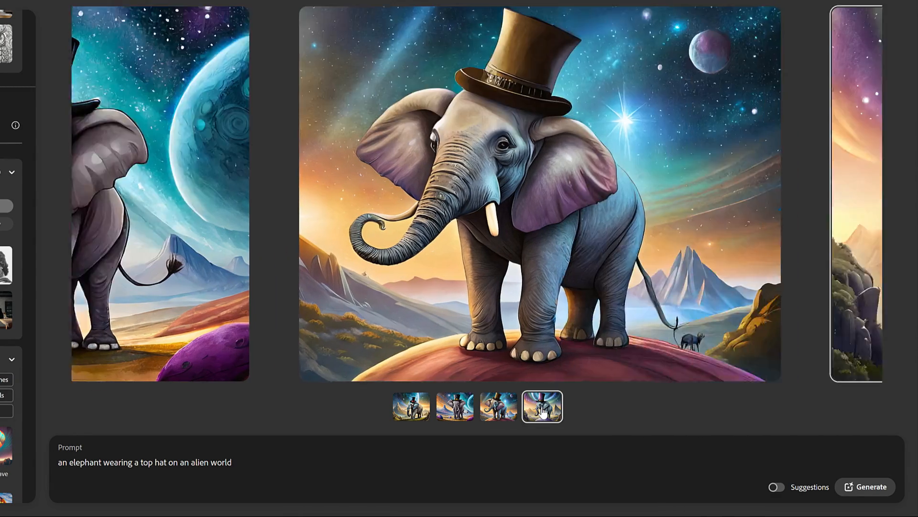
left_click(454, 406)
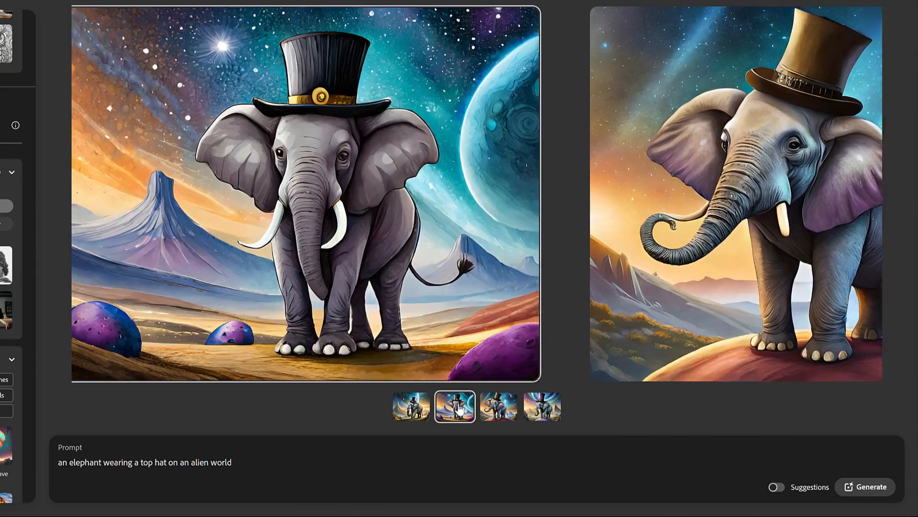
left_click(410, 406)
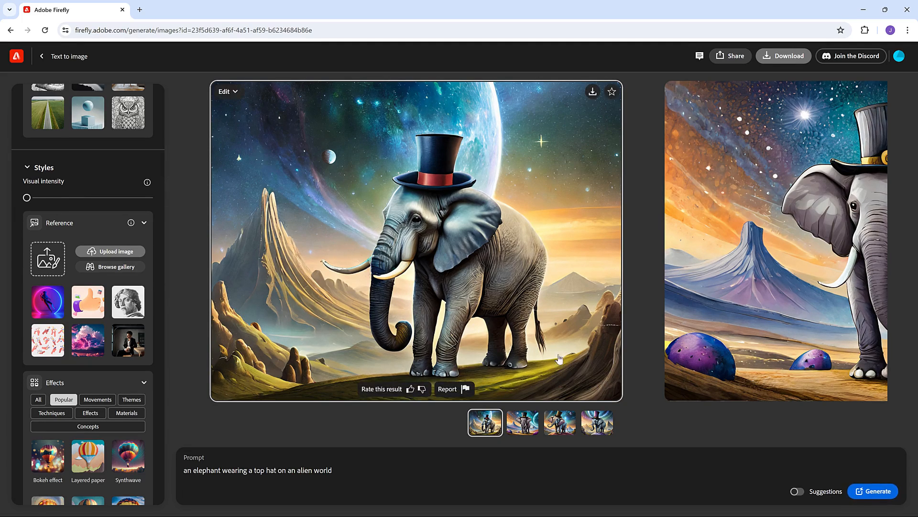
Regenerate the elephant images at minimum Visual intensity and browse the results back to the first.
left_click(874, 491)
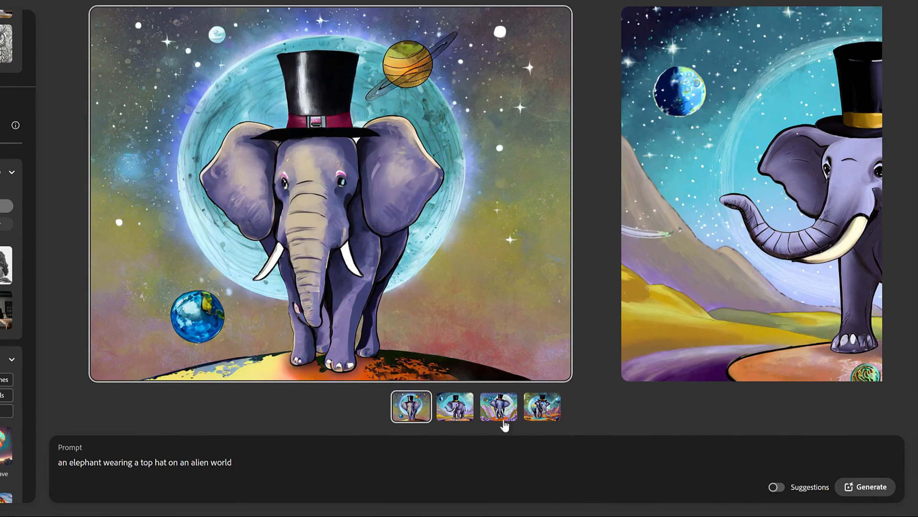
left_click(542, 405)
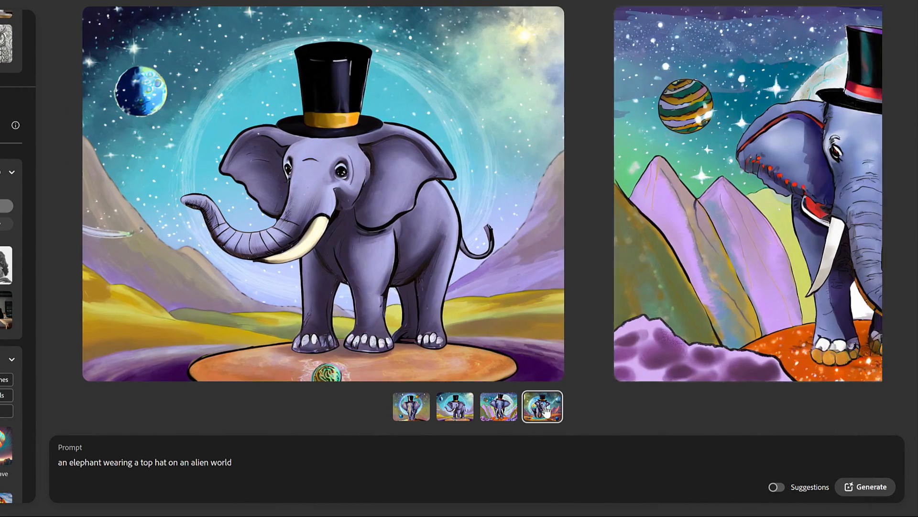
left_click(453, 407)
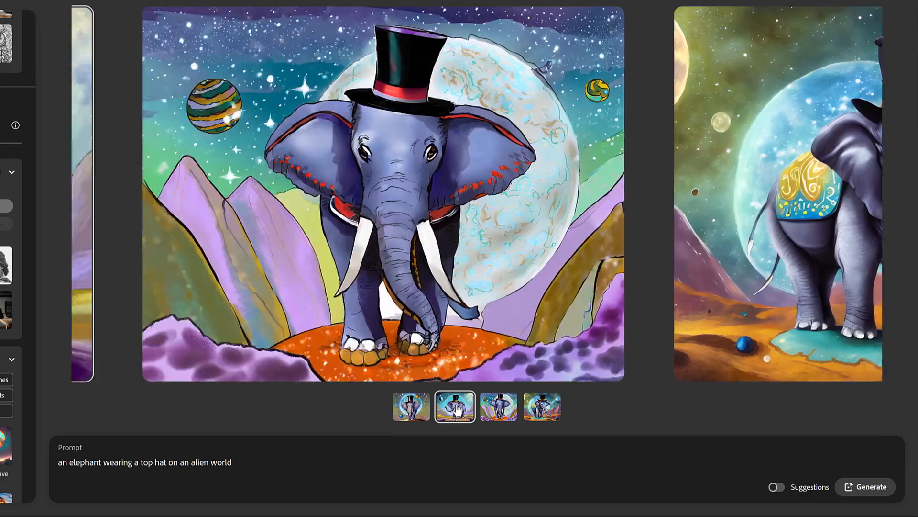
left_click(410, 406)
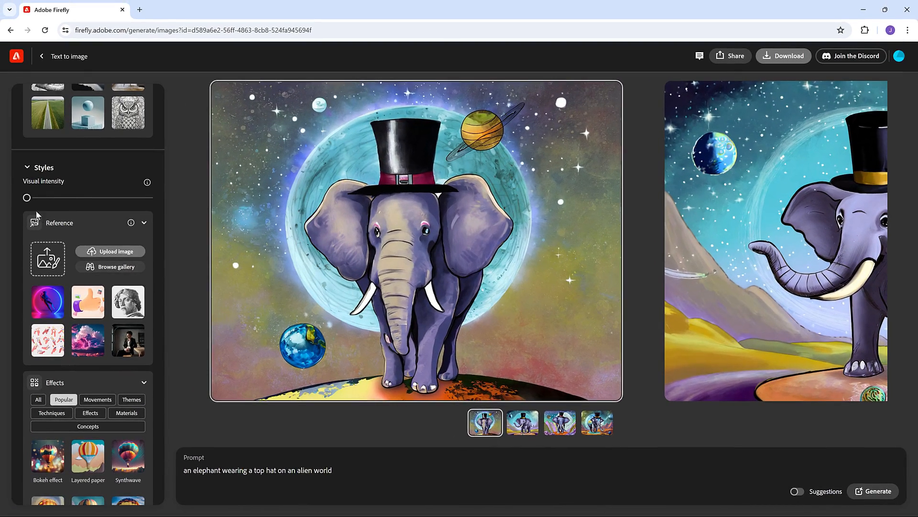
Regenerate the top-hat elephant images with Visual intensity at its maximum.
left_click_drag(27, 197, 133, 197)
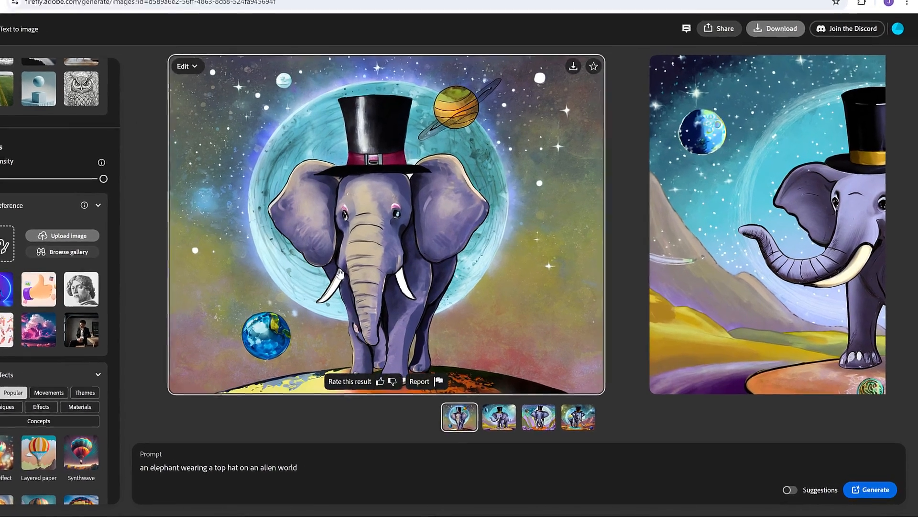
left_click(869, 489)
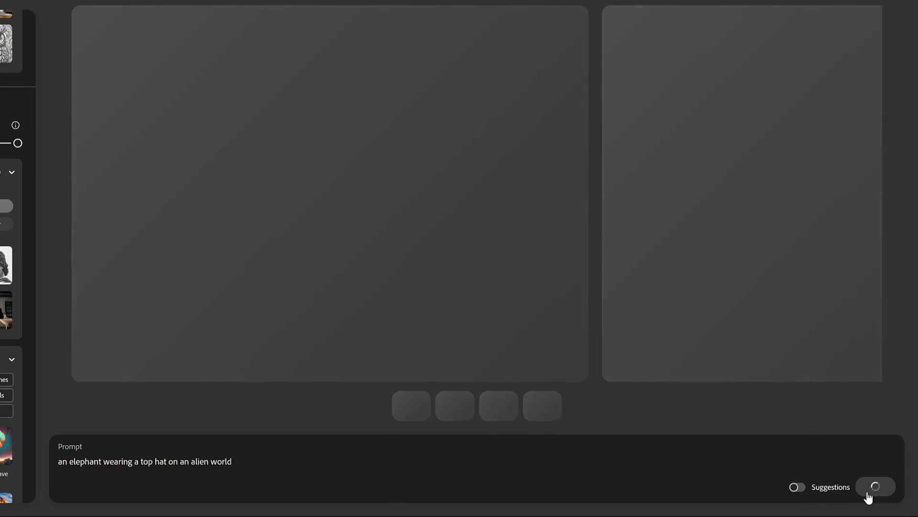
left_click(875, 486)
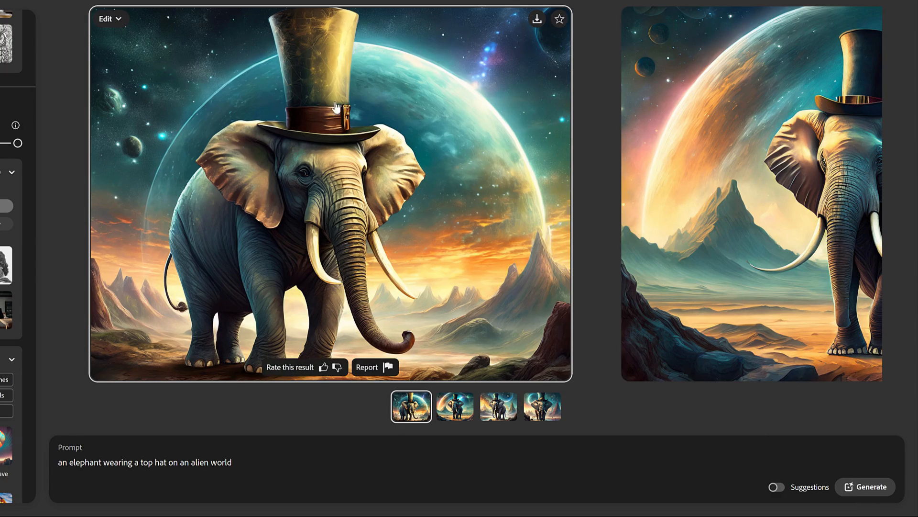
mouse_move(473, 333)
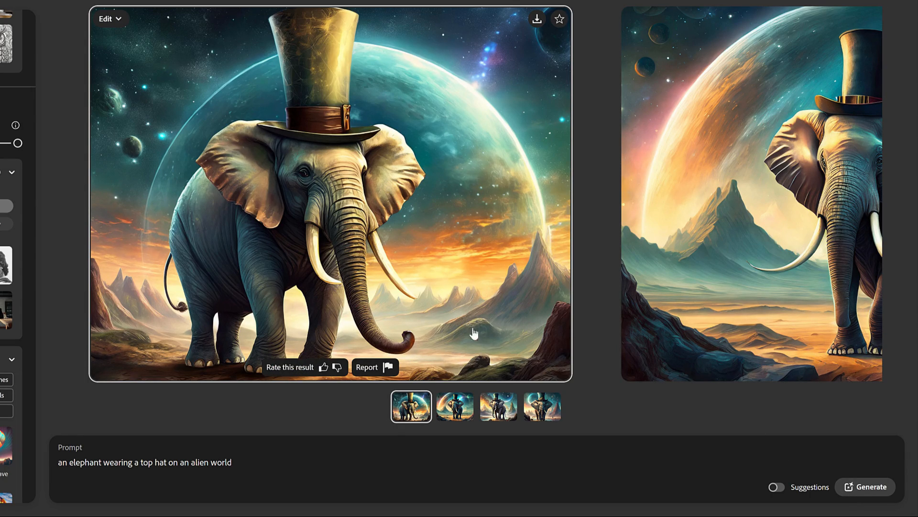
View the fourth and second maximum-intensity elephant results.
left_click(541, 406)
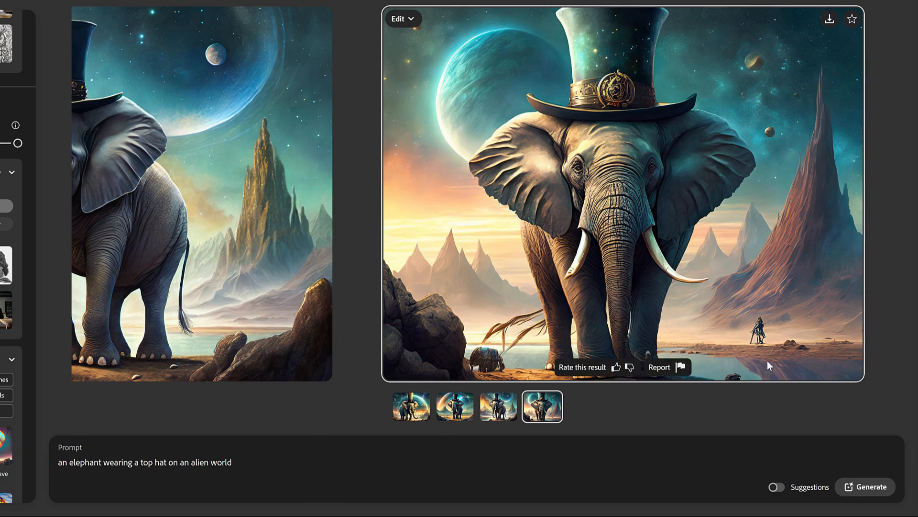
mouse_move(717, 330)
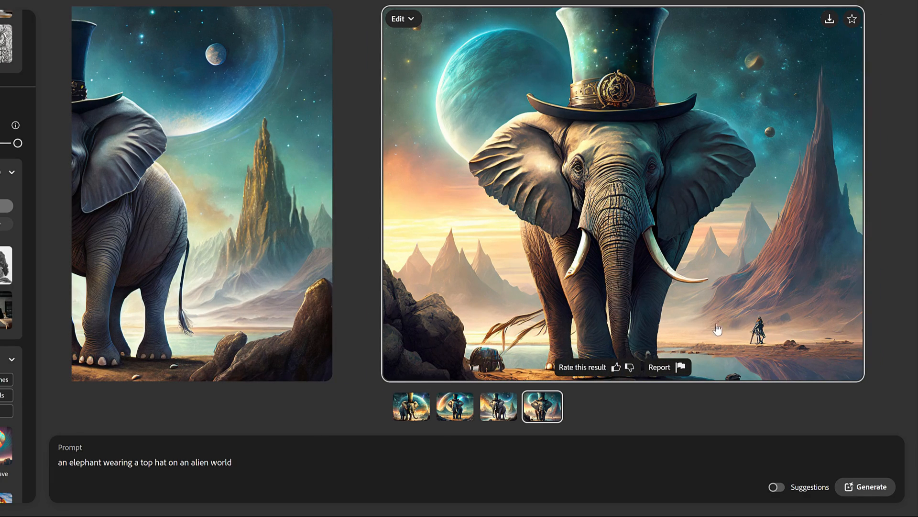
mouse_move(512, 349)
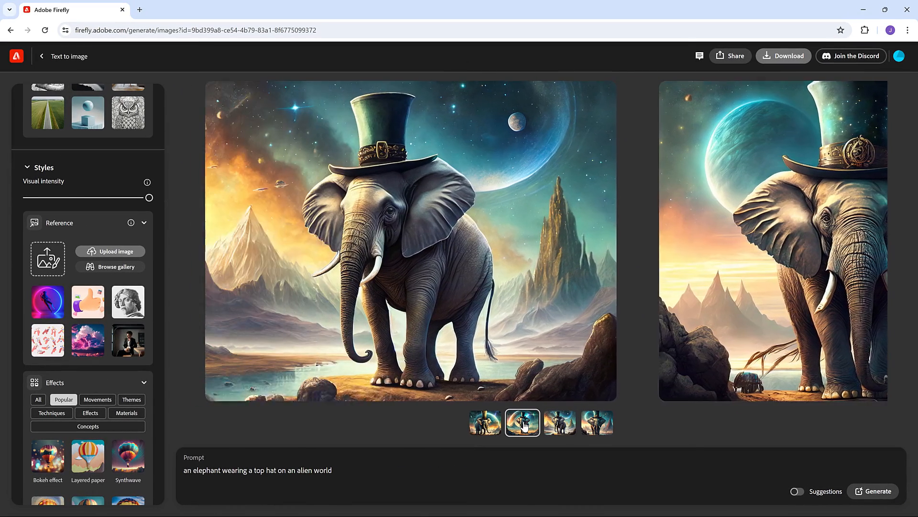
left_click(484, 422)
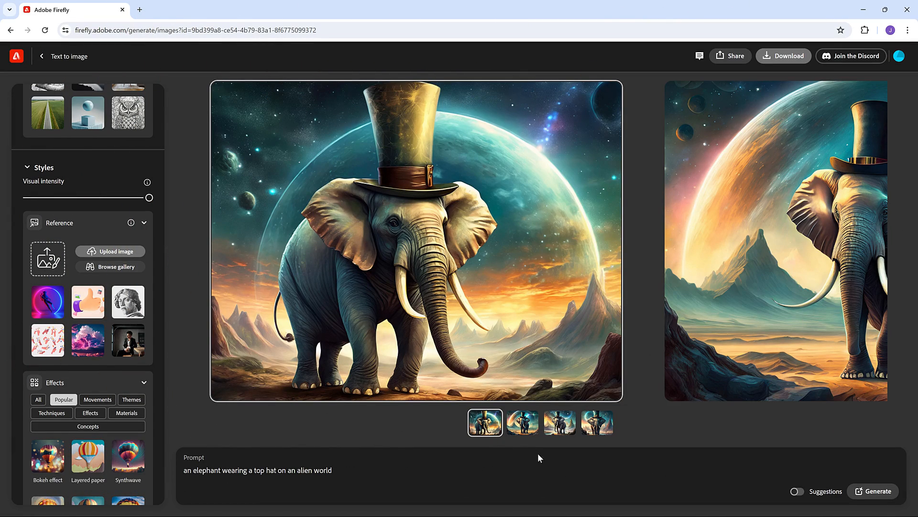
mouse_move(566, 479)
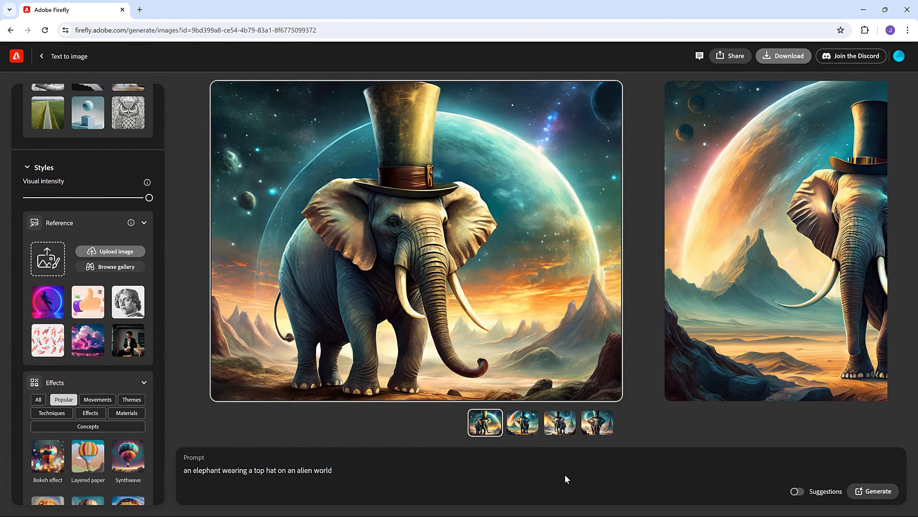